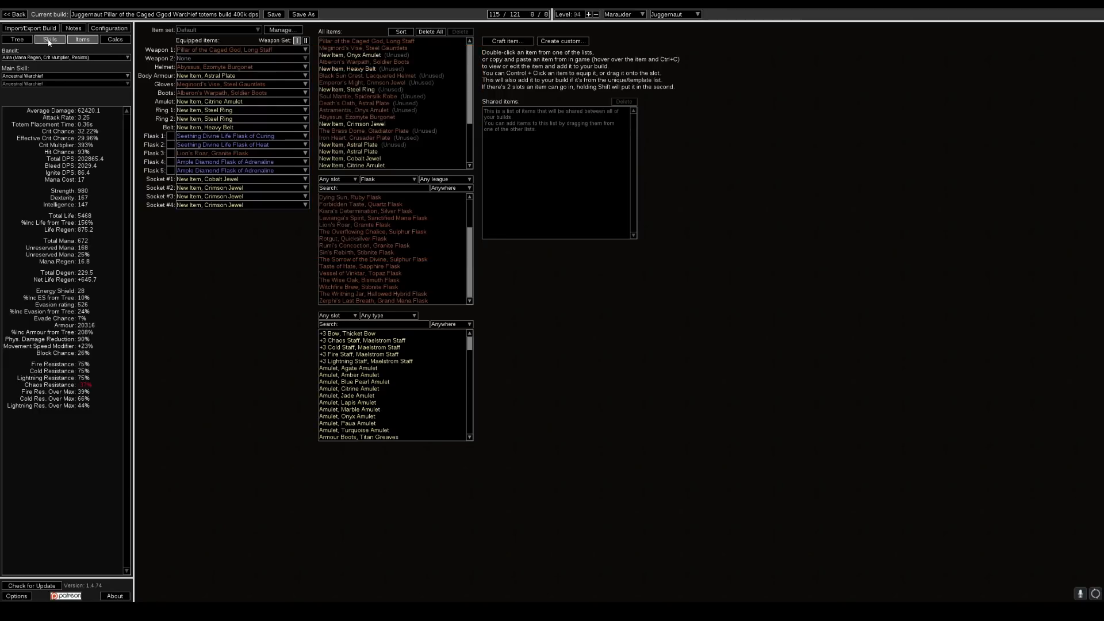
Step: Review the Ancestral Warchief gem group and toggle Added Fire Damage on and off to compare DPS
left_click(49, 39)
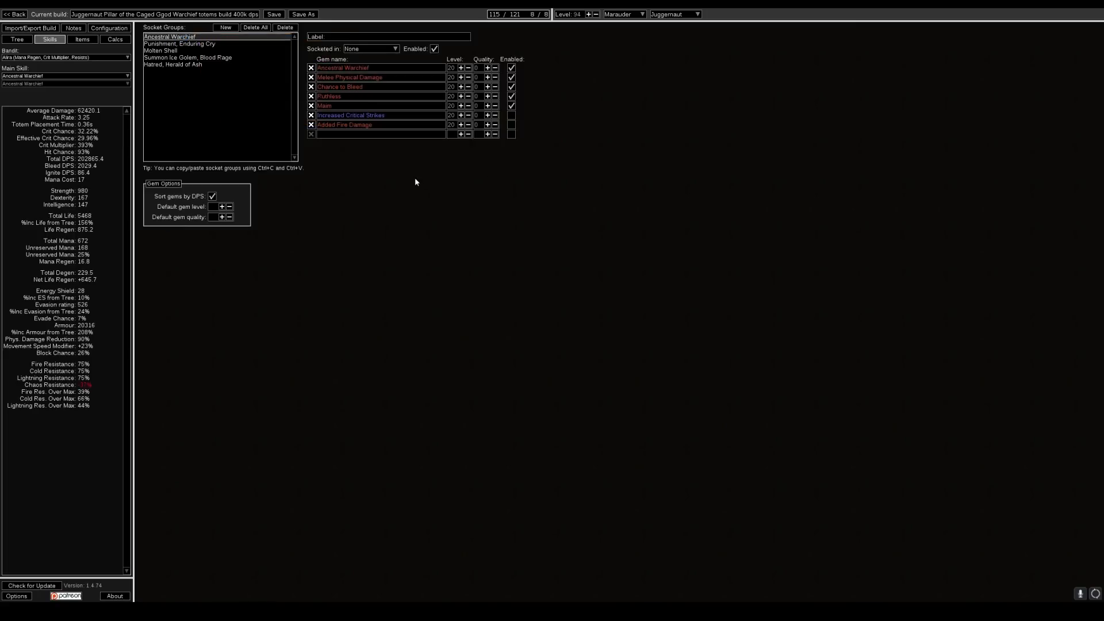
mouse_move(512, 68)
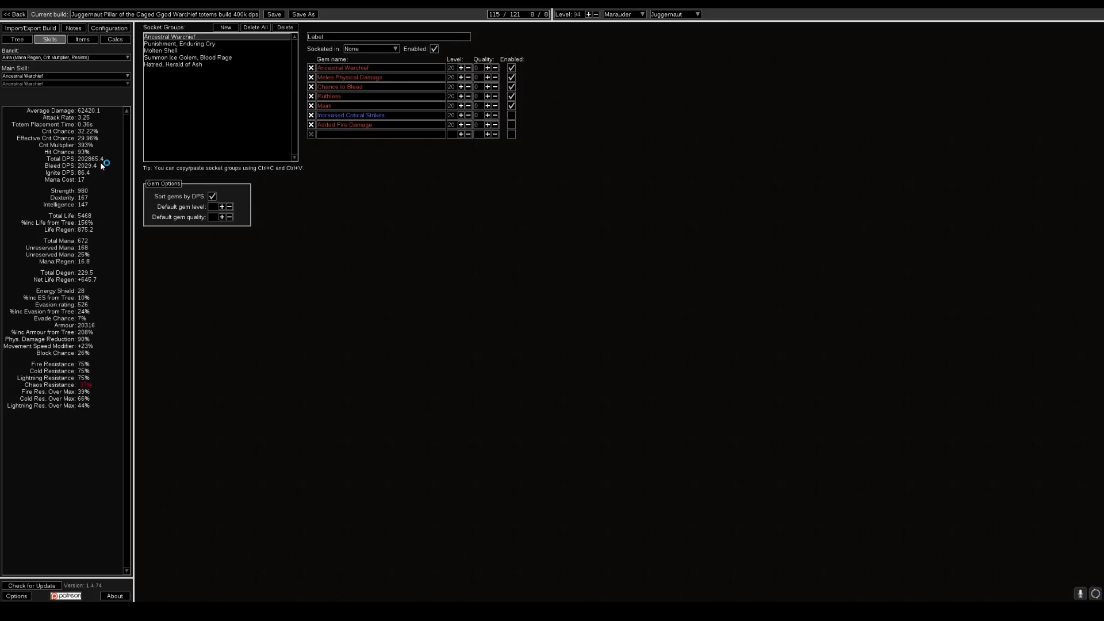
mouse_move(101, 167)
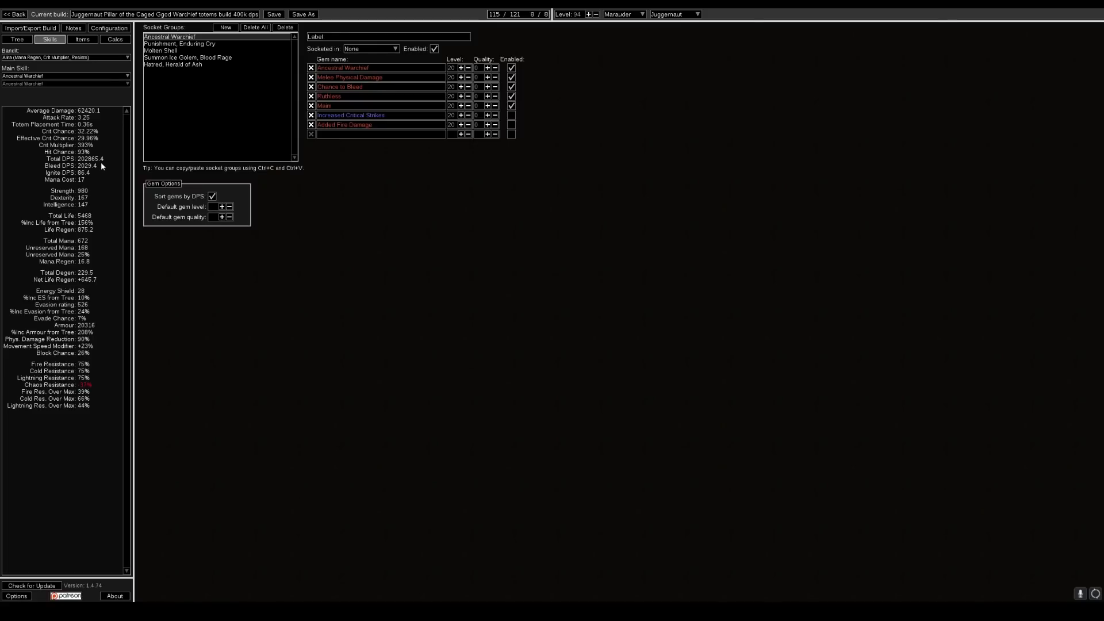
mouse_move(359, 157)
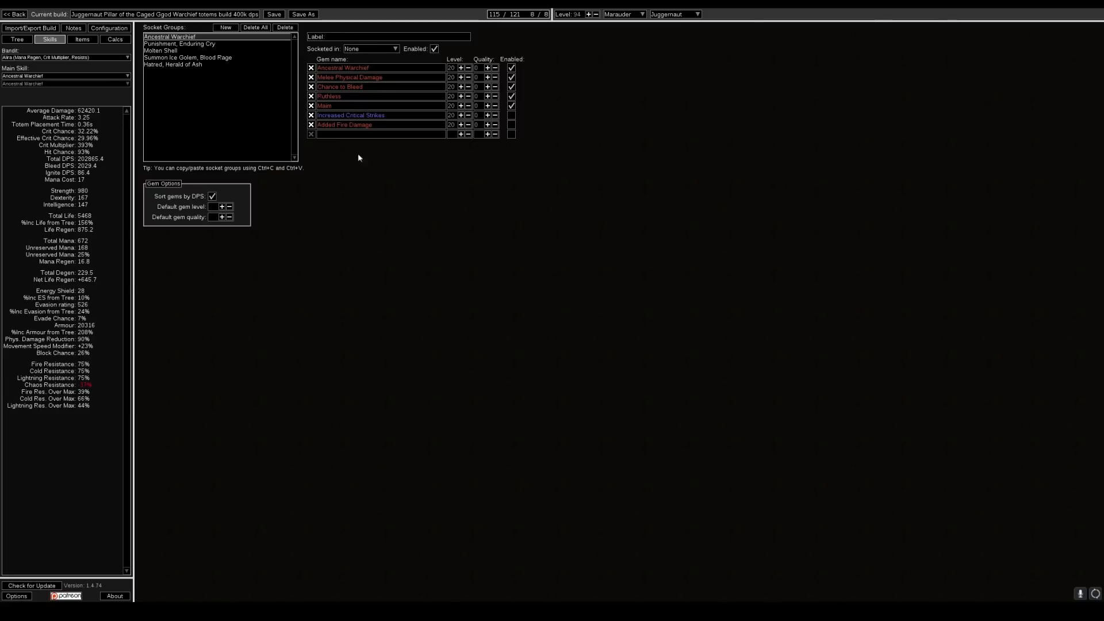
mouse_move(353, 148)
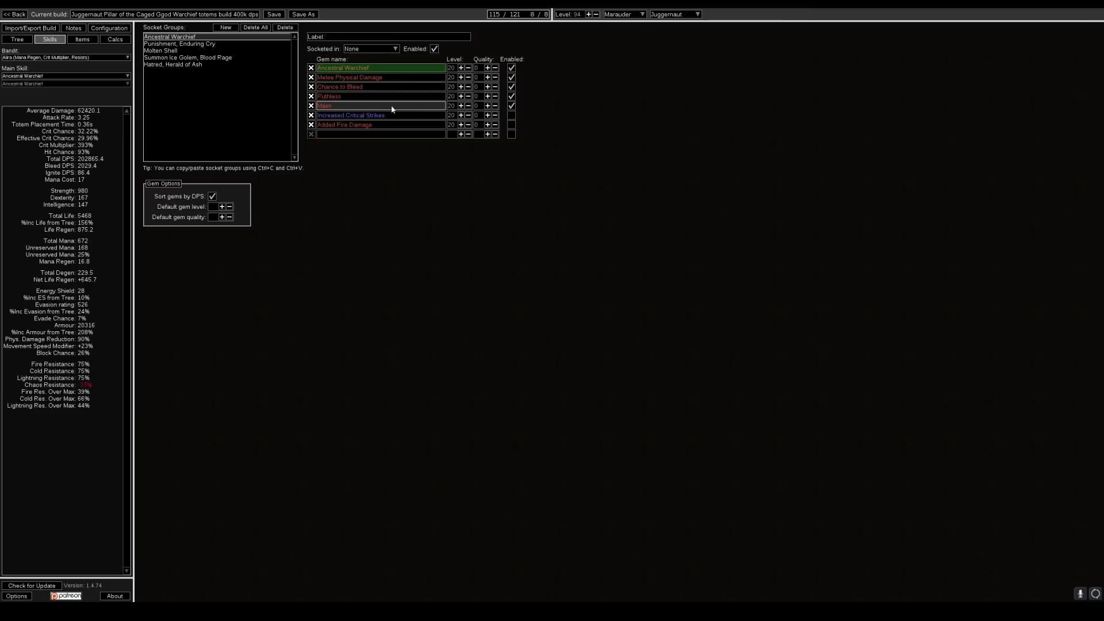
left_click(365, 115)
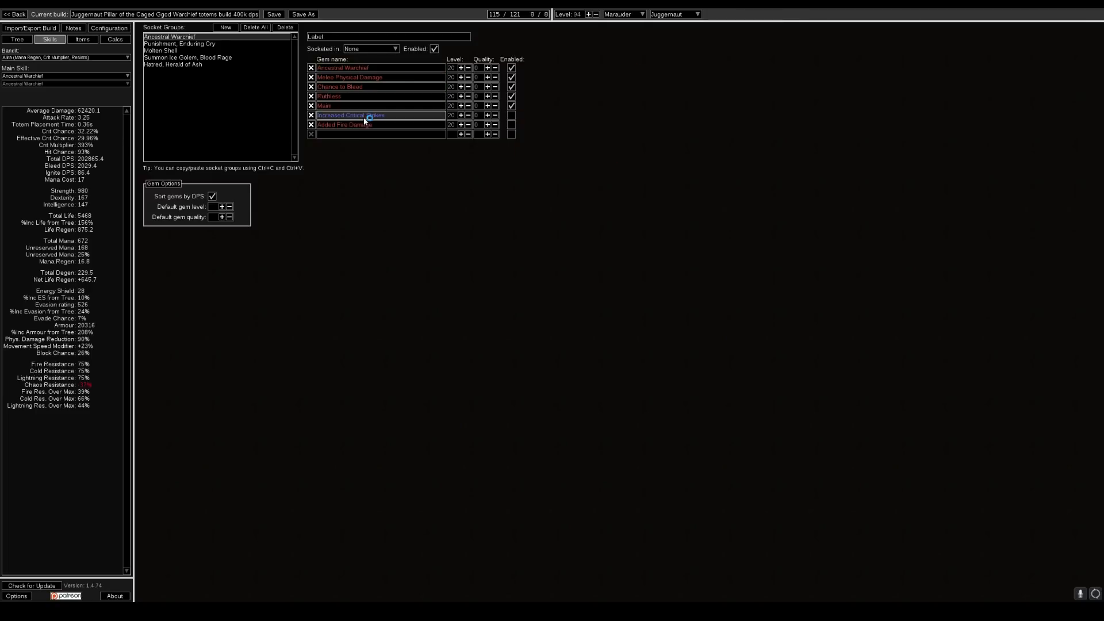
left_click(381, 125)
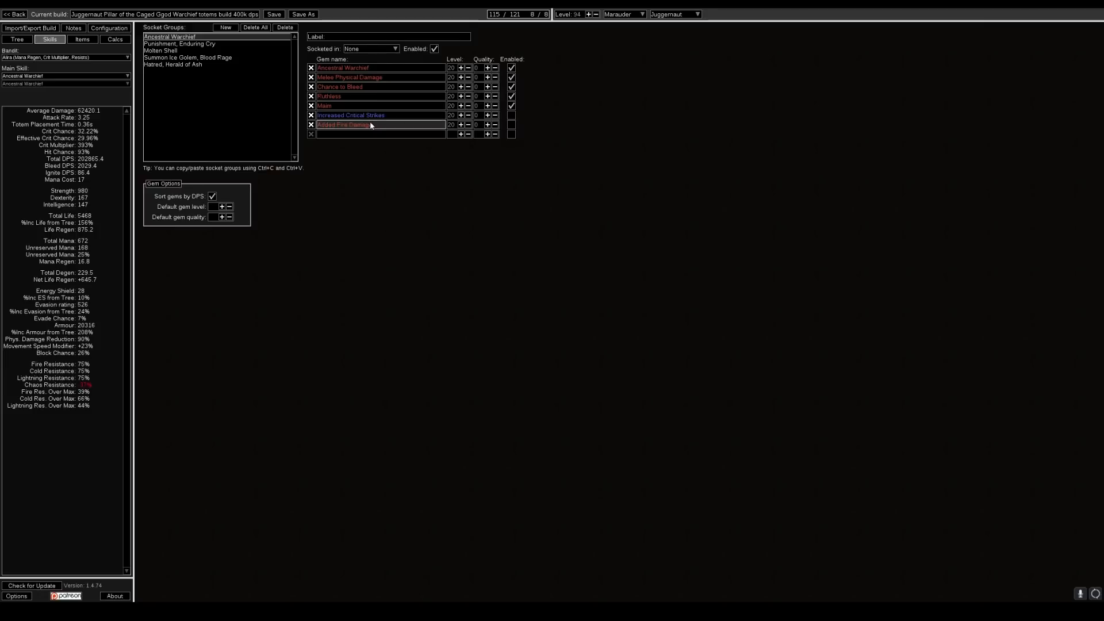
mouse_move(512, 115)
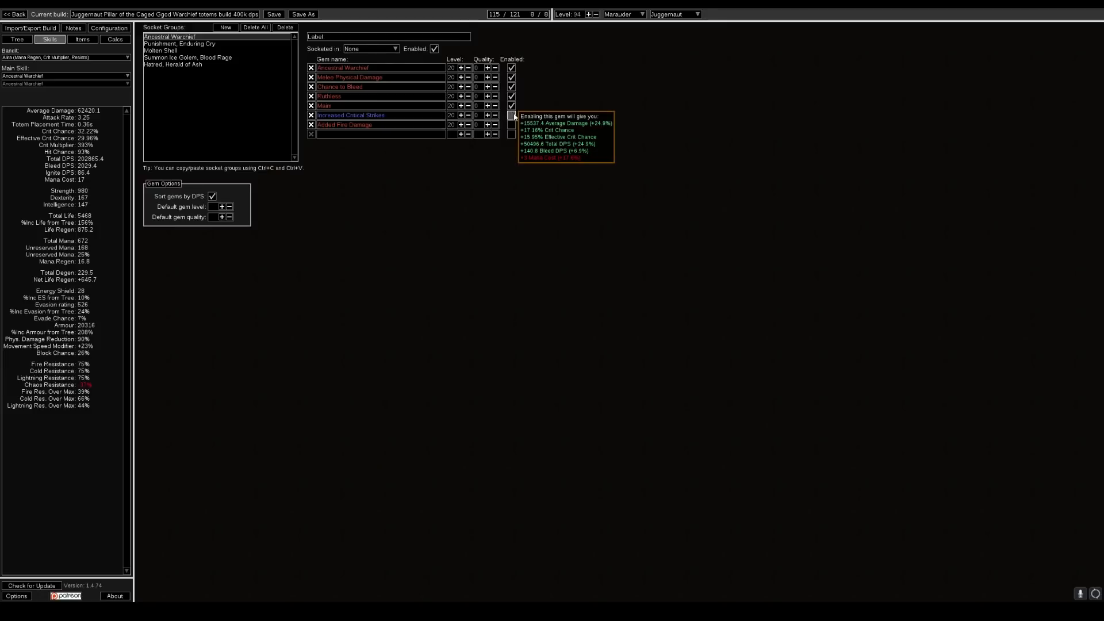
left_click(512, 115)
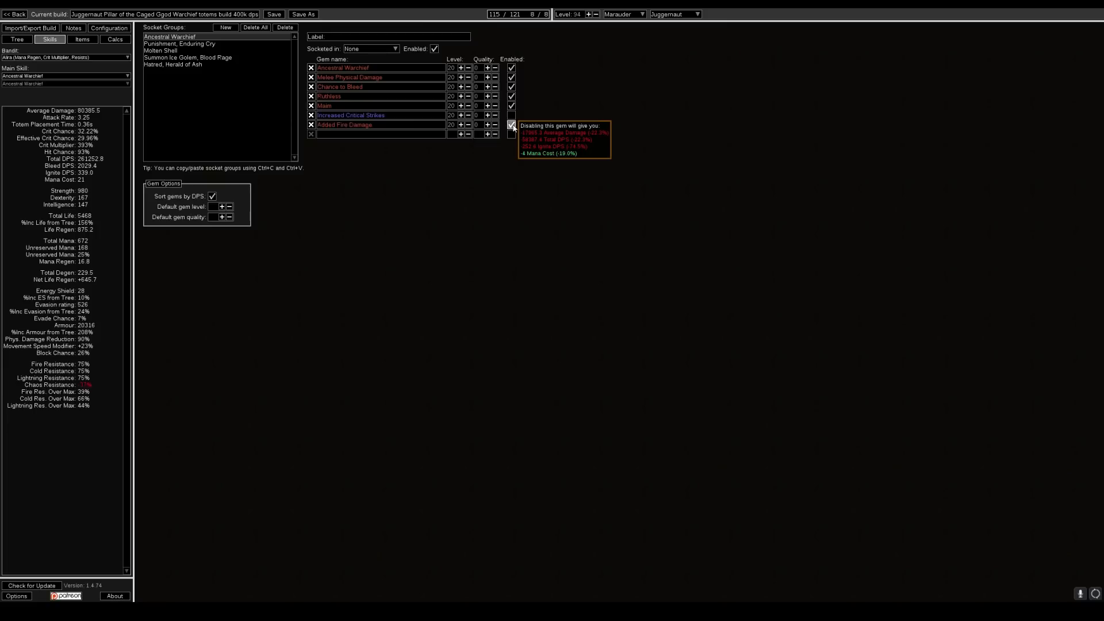
left_click(512, 124)
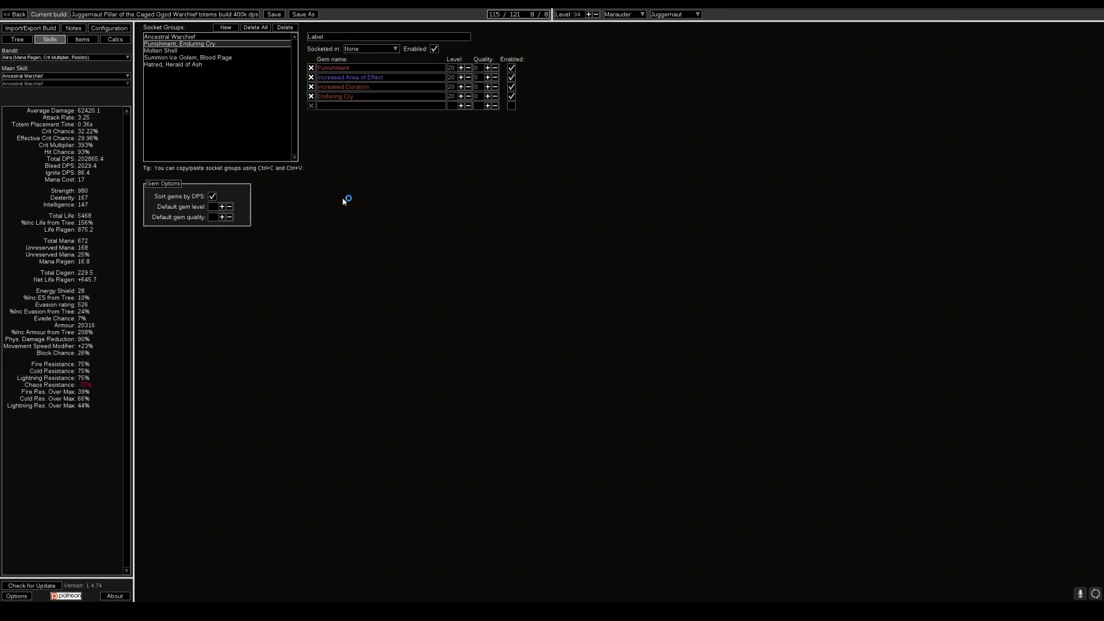
mouse_move(340, 168)
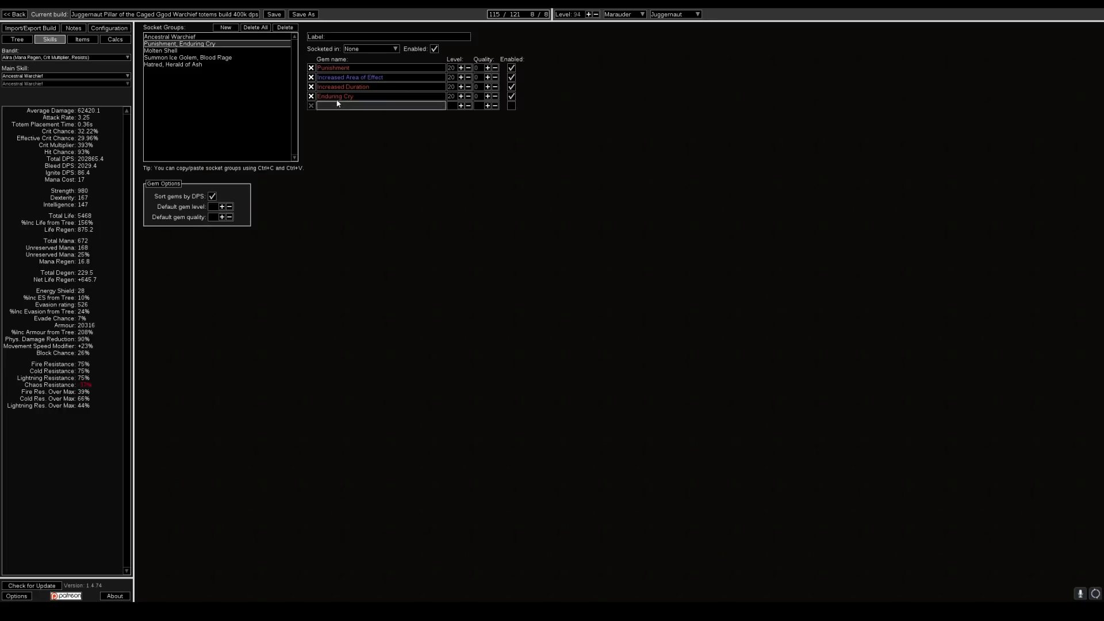
Step: Step through the other socket groups, ending on the Hatred and Herald of Ash auras
left_click(159, 50)
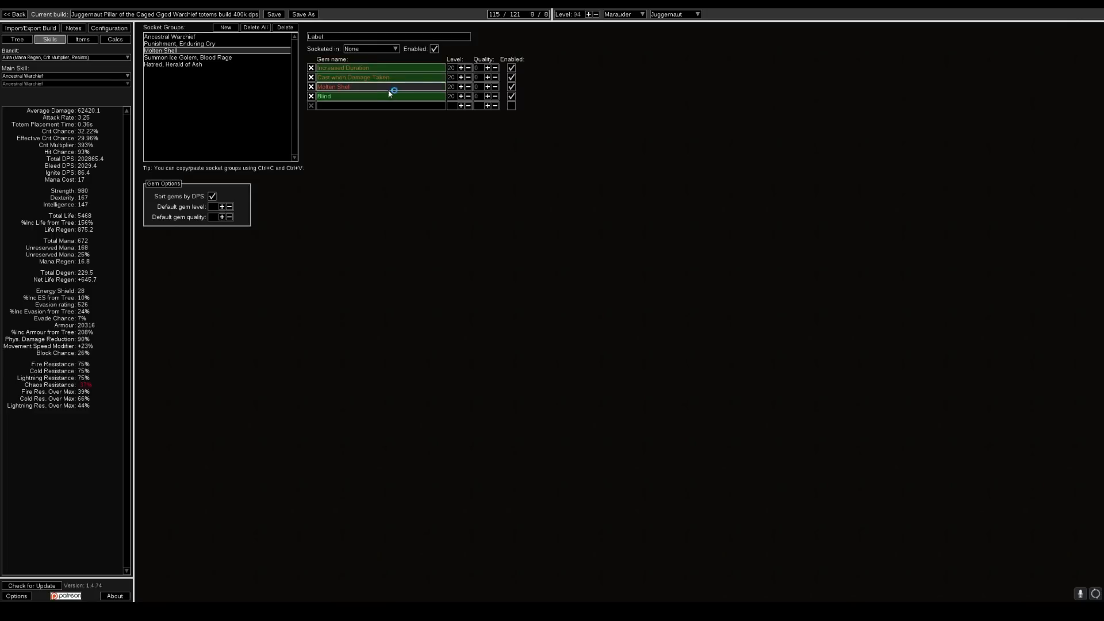
mouse_move(366, 93)
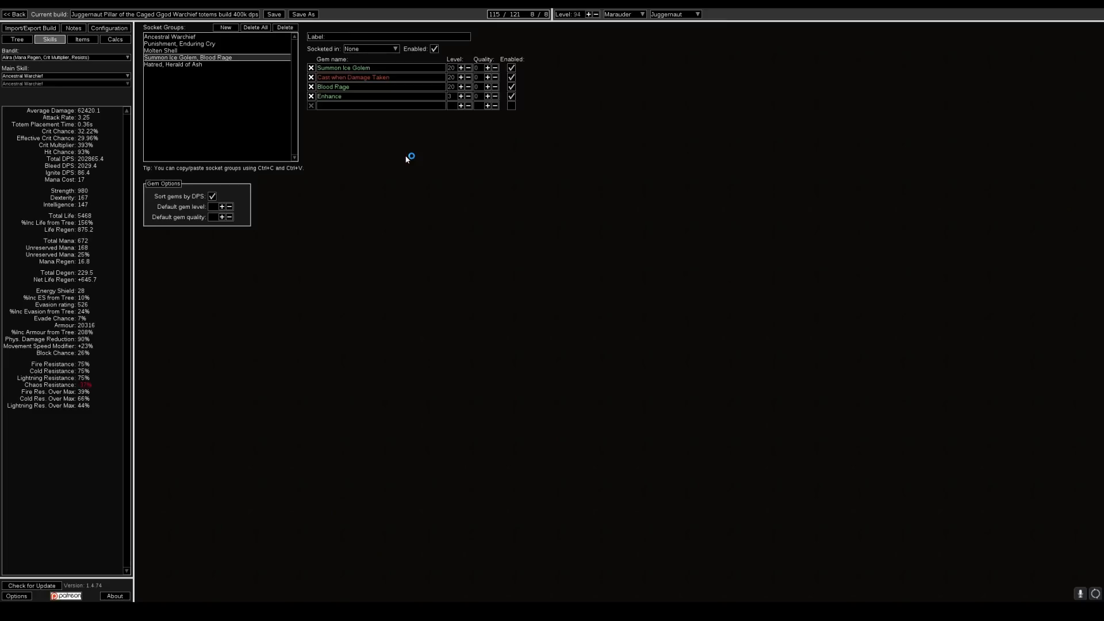
mouse_move(407, 146)
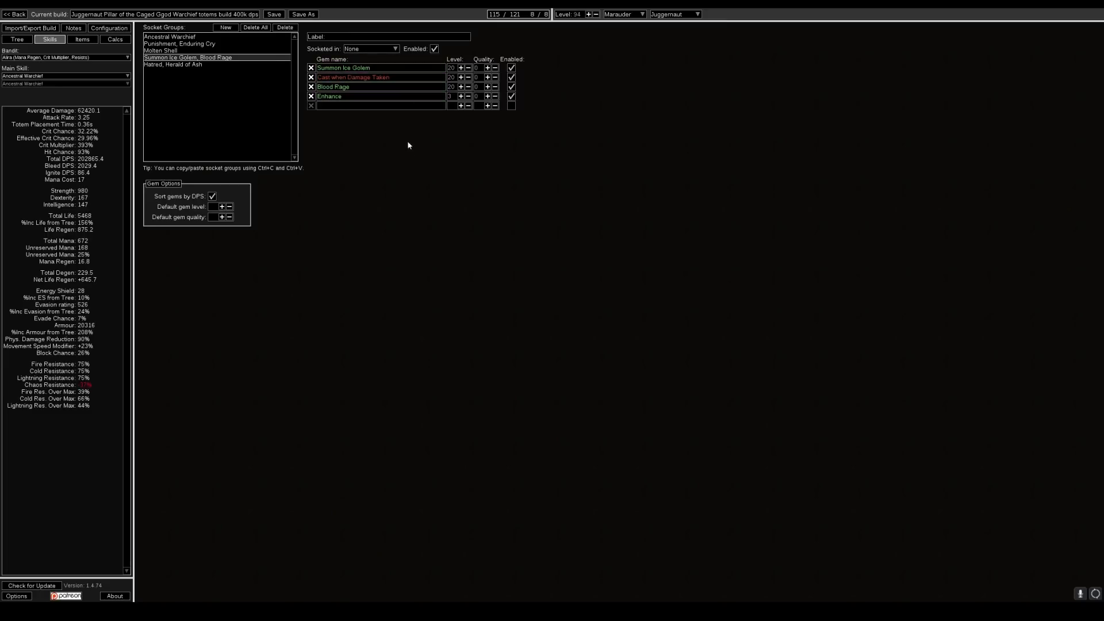
mouse_move(404, 155)
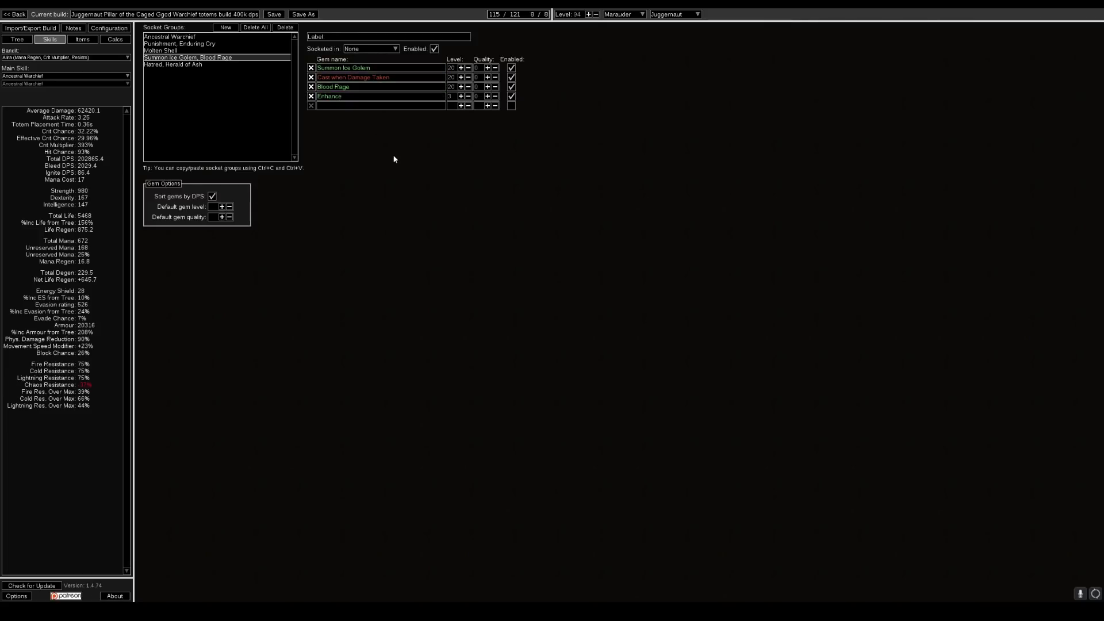
mouse_move(173, 65)
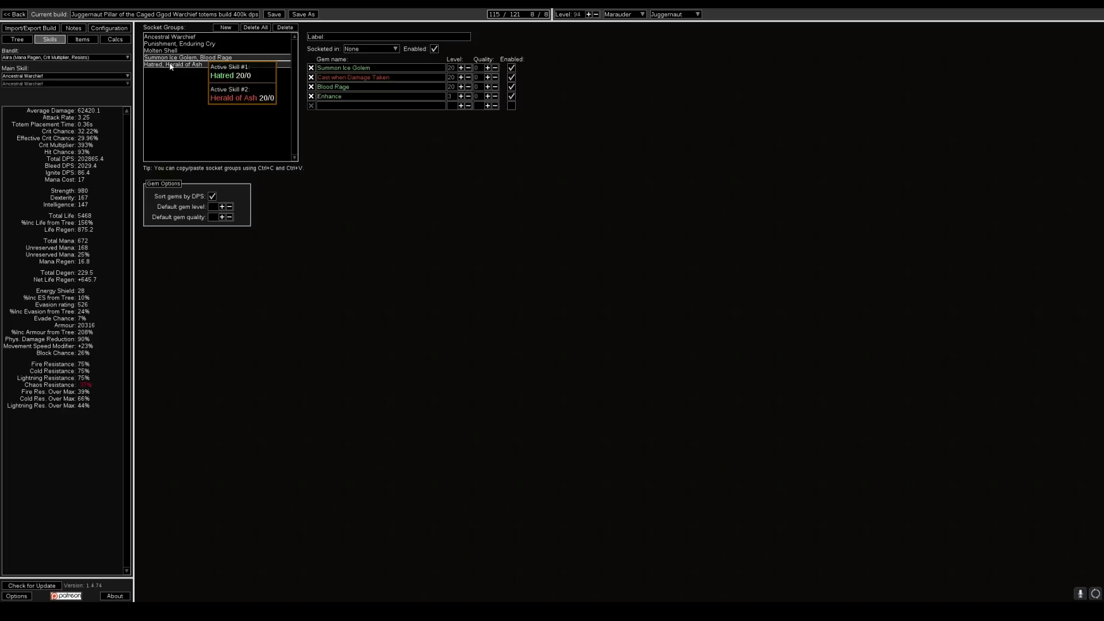
left_click(171, 65)
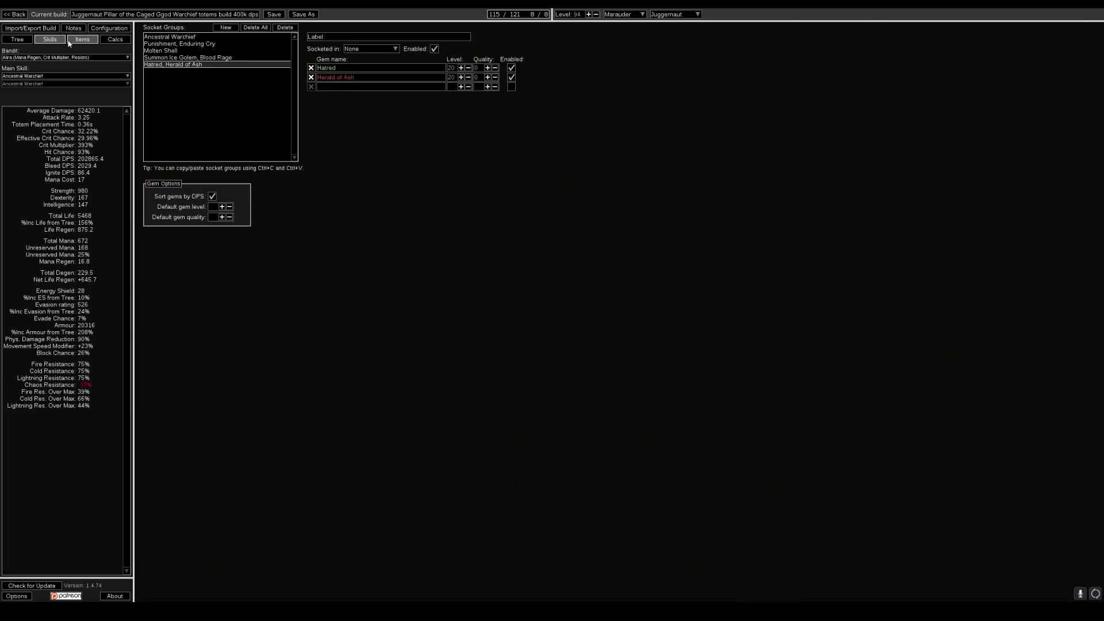
left_click(82, 40)
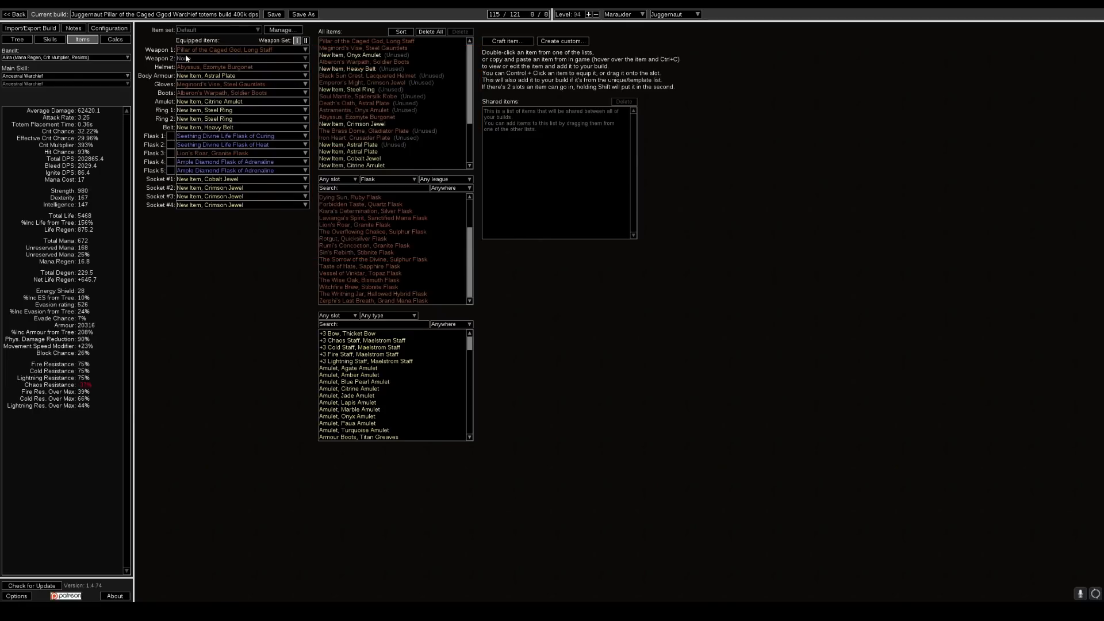
mouse_move(225, 66)
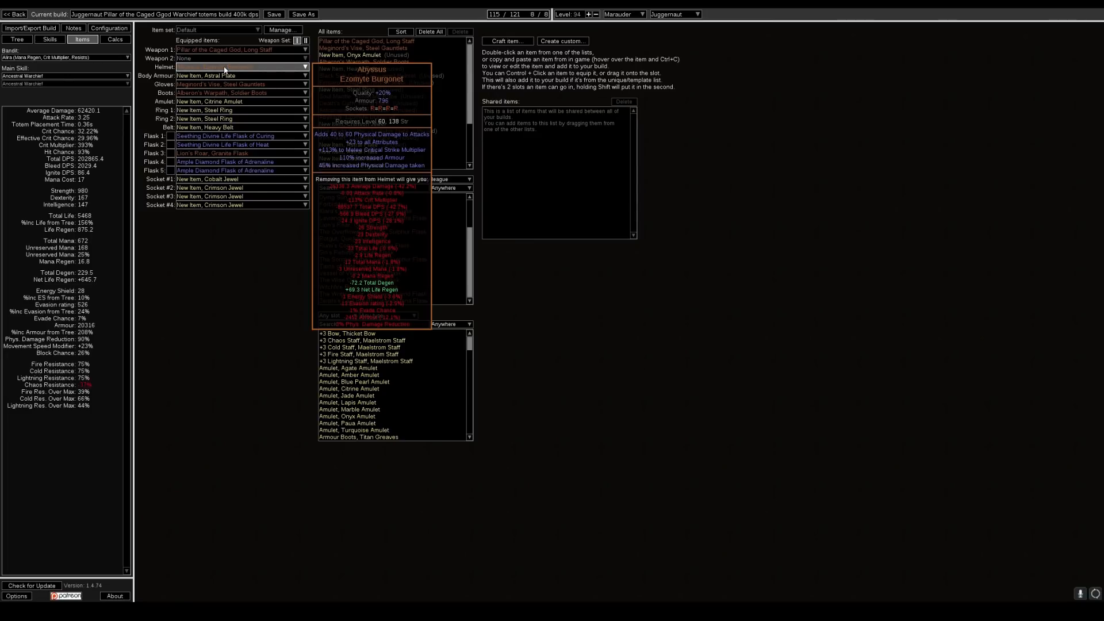
mouse_move(230, 67)
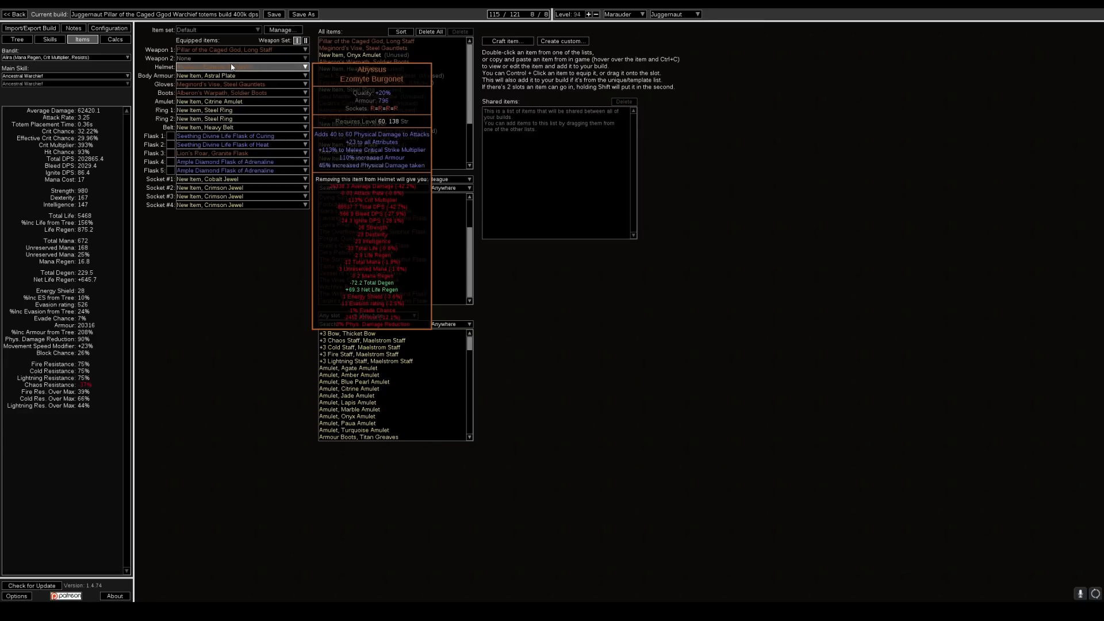
mouse_move(234, 65)
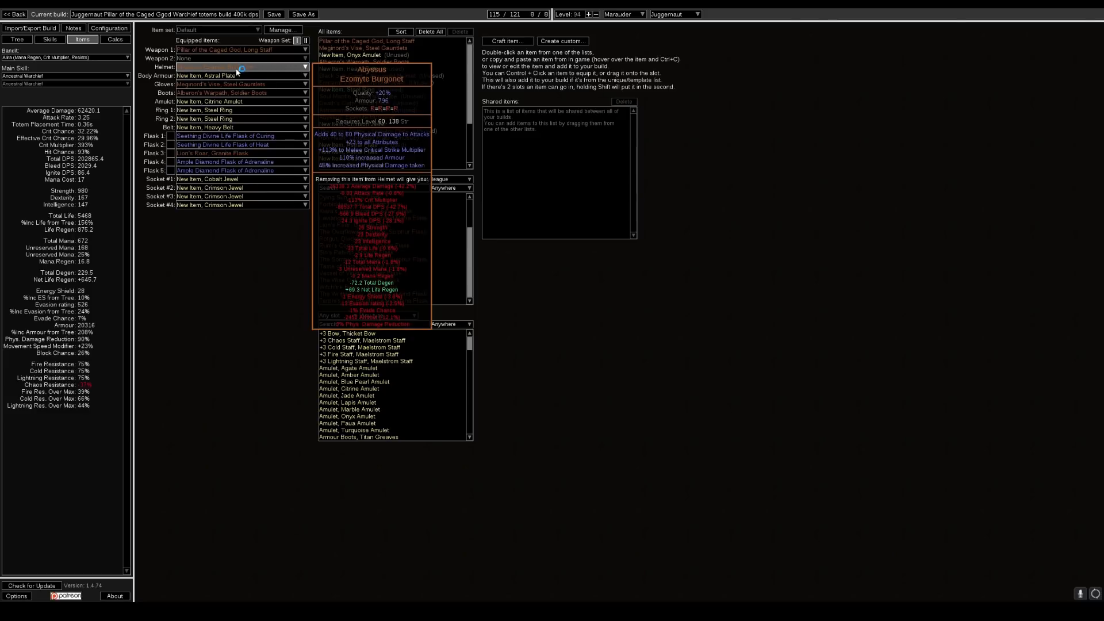
left_click(239, 67)
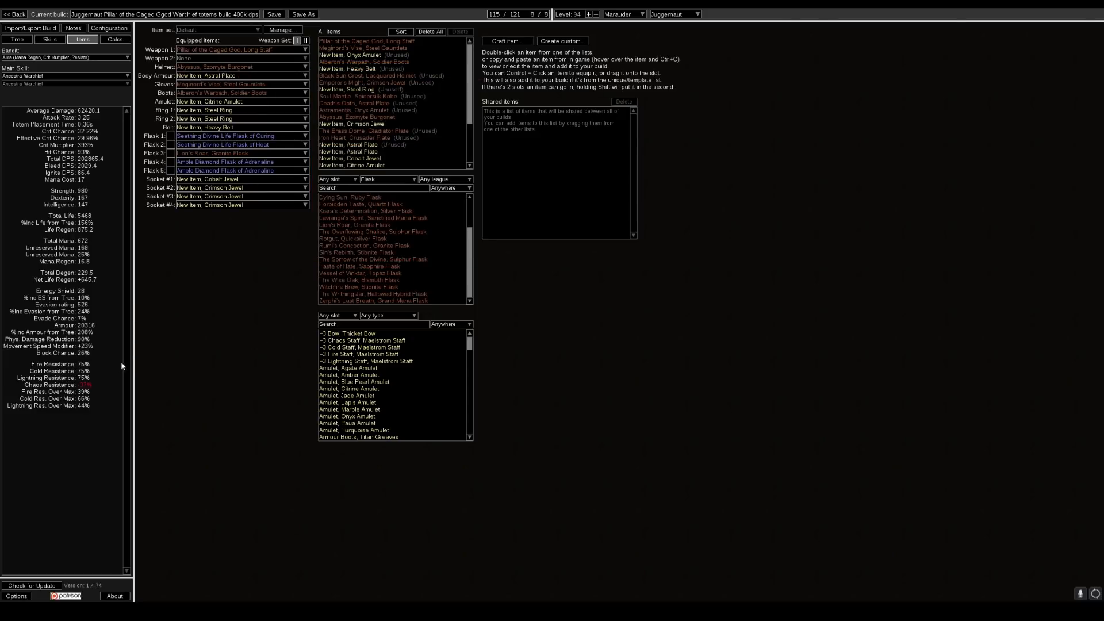
mouse_move(155, 344)
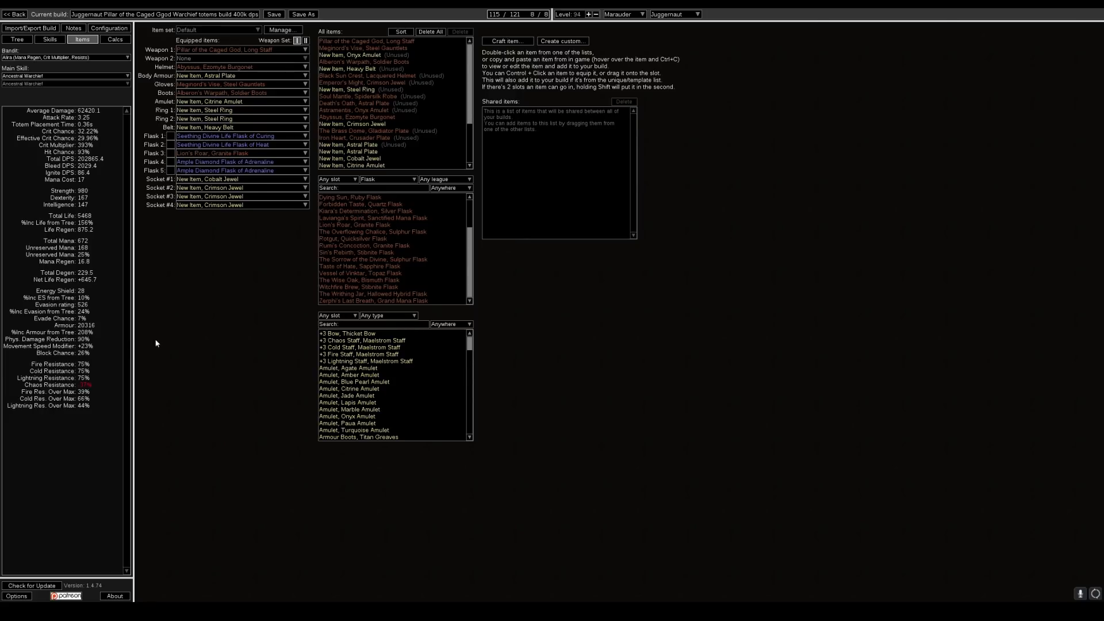
mouse_move(170, 342)
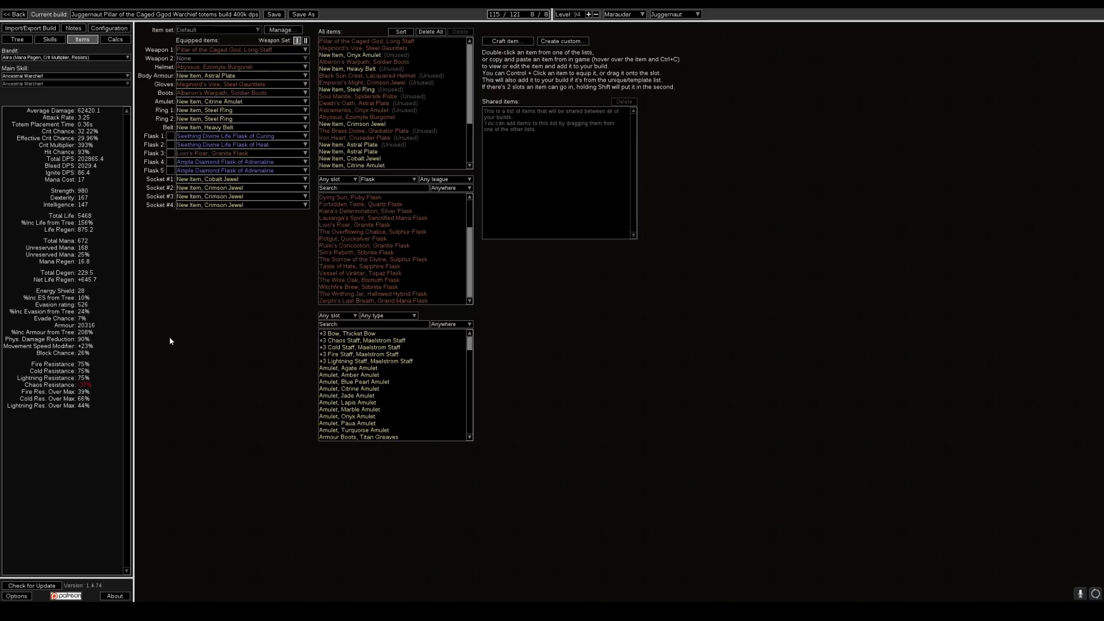
mouse_move(174, 338)
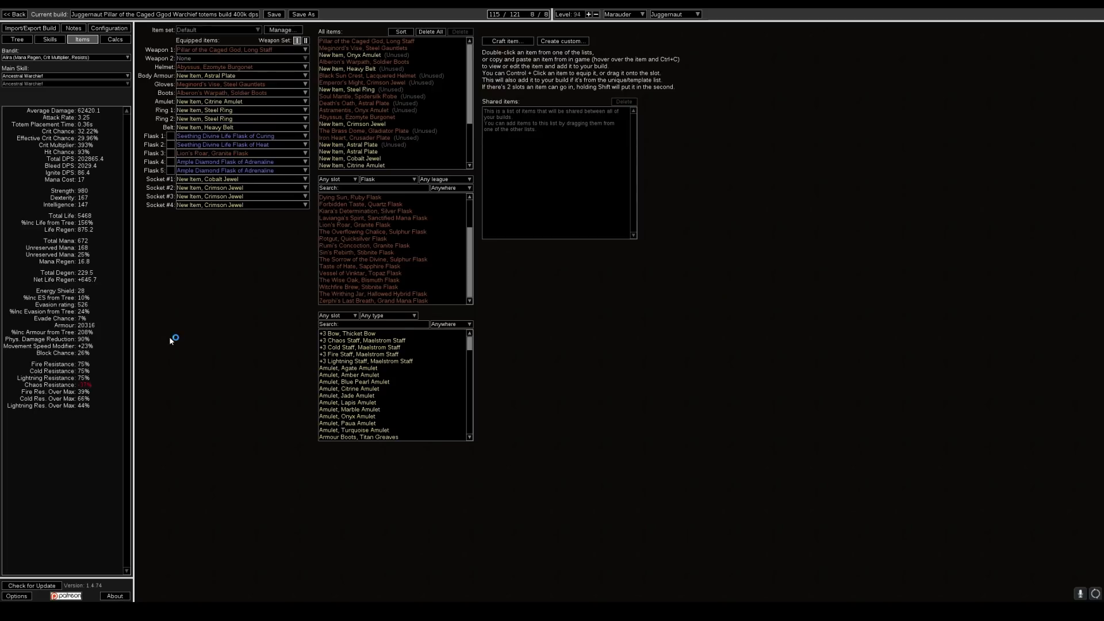
mouse_move(93, 345)
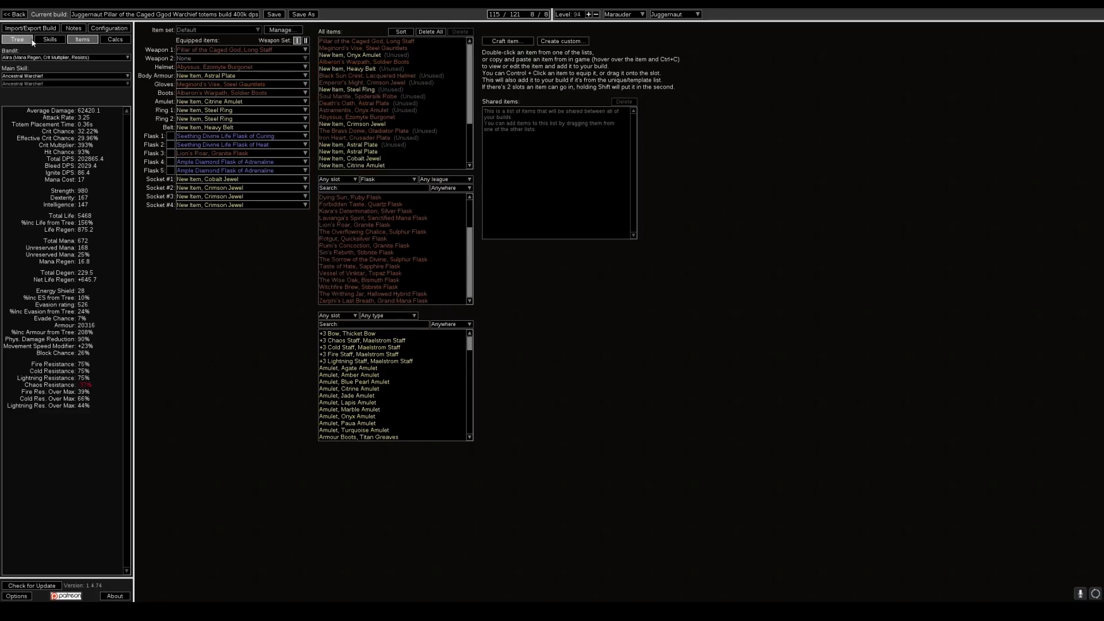
Step: Zoom the passive tree in on the Juggernaut ascendancy nodes
left_click(16, 39)
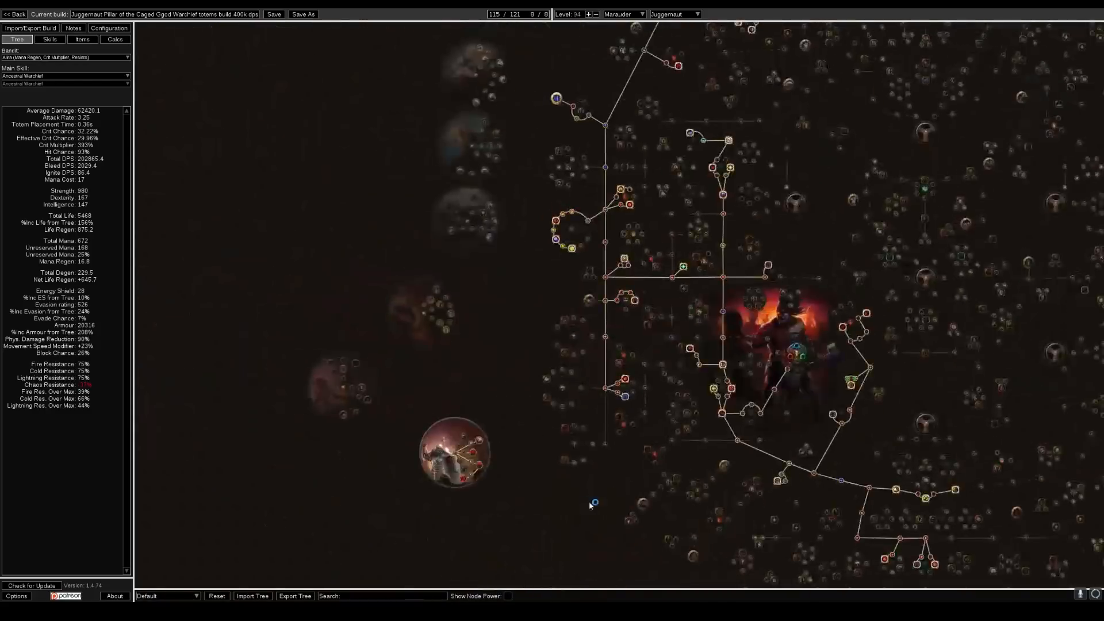
scroll("up", 3)
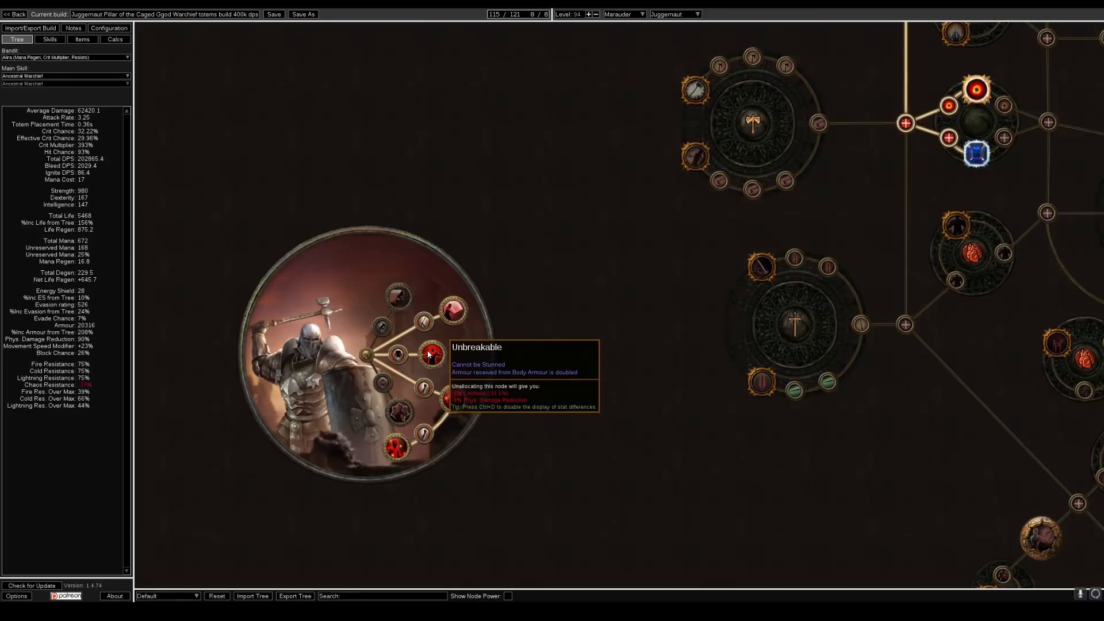
mouse_move(399, 356)
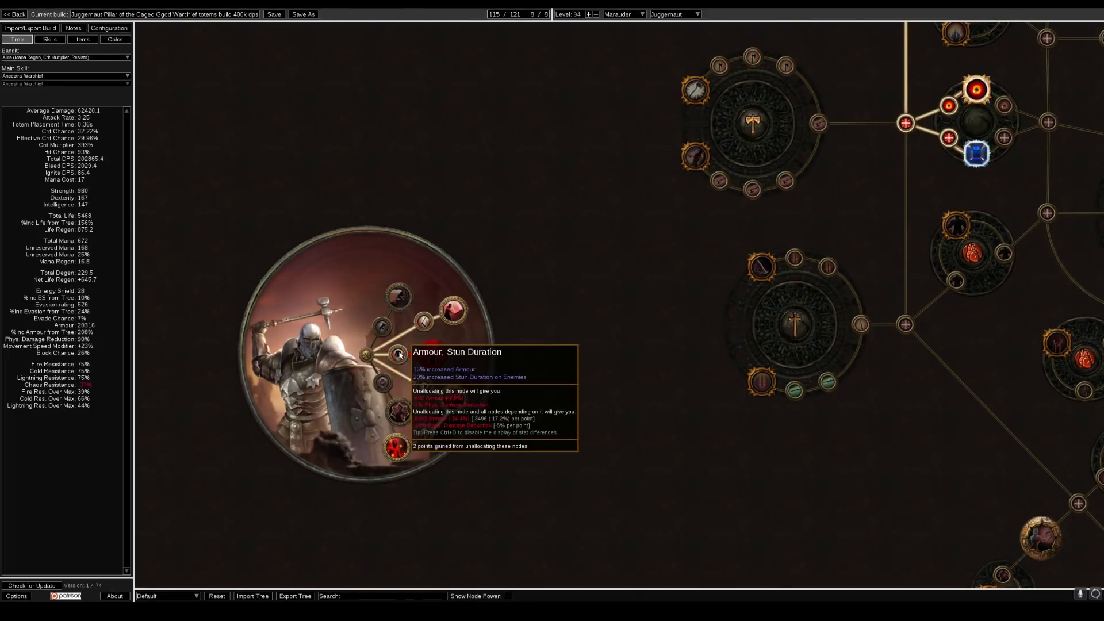
mouse_move(454, 313)
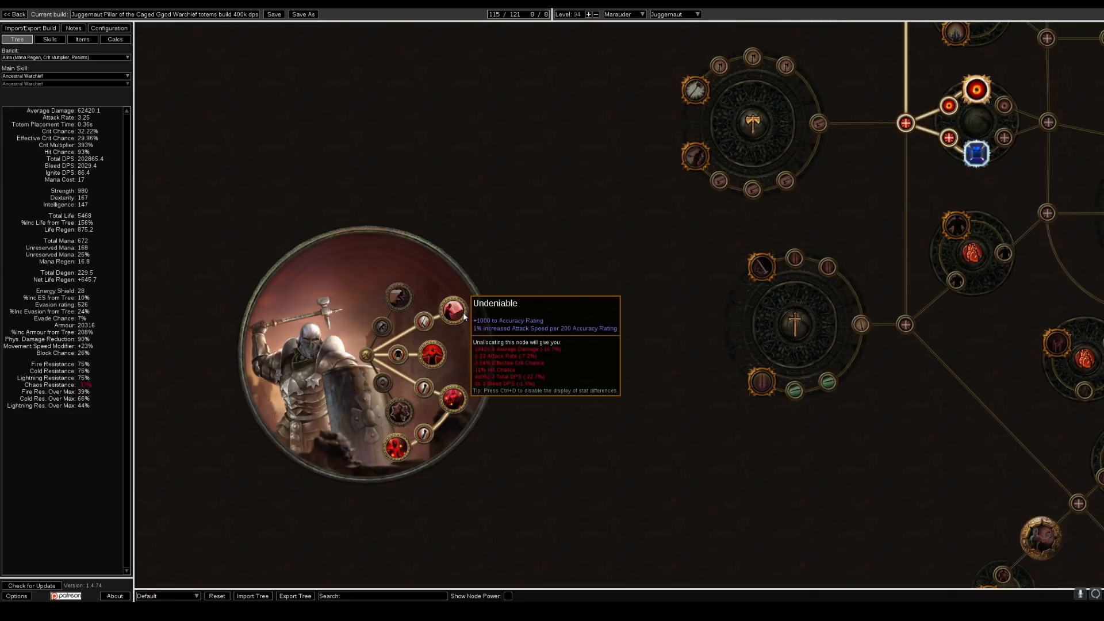
mouse_move(454, 402)
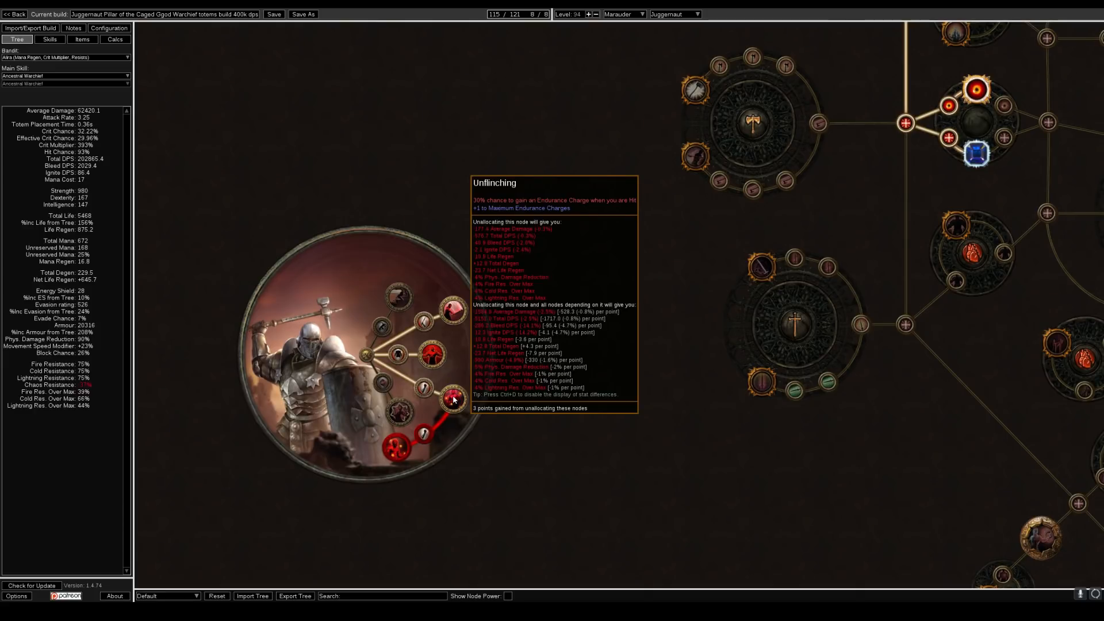
mouse_move(395, 447)
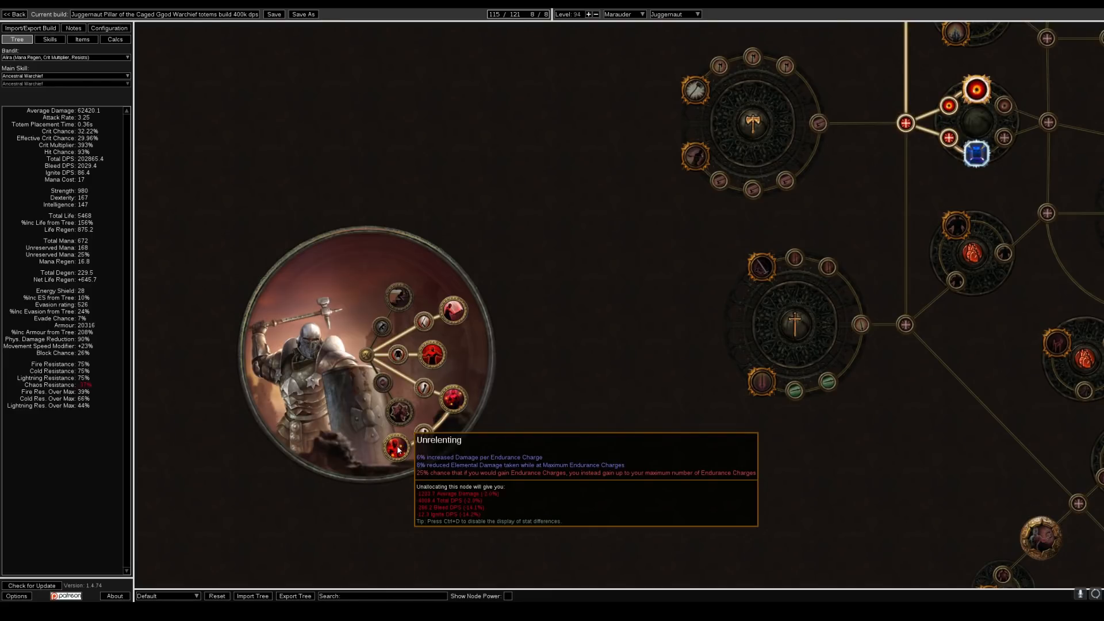
mouse_move(233, 78)
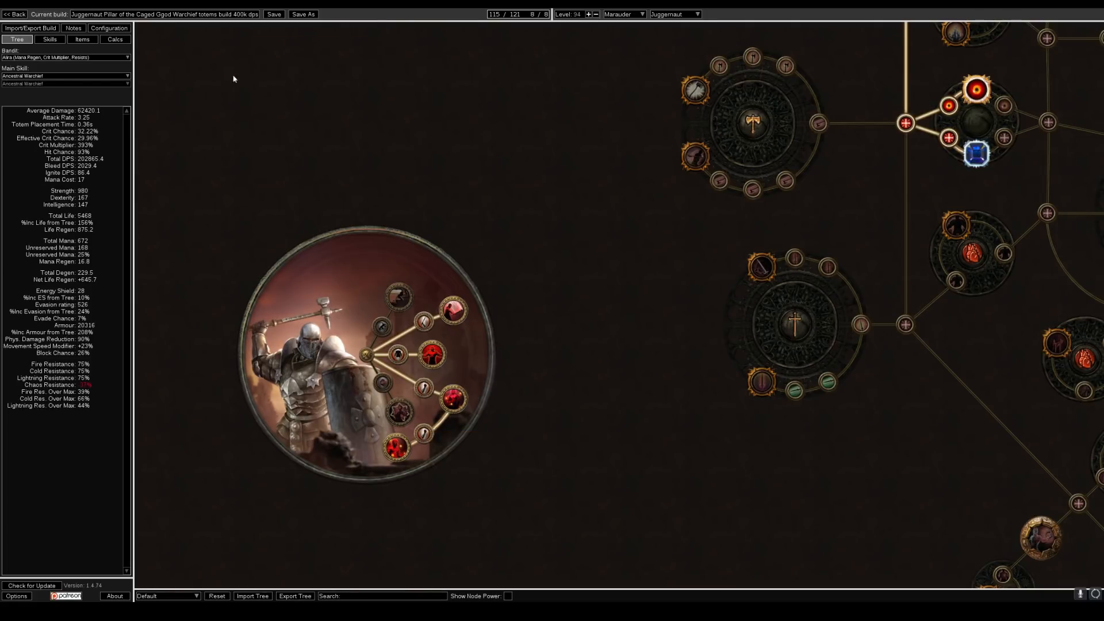
Step: Show the equipped gear list to review the Astral Plate and other items
left_click(81, 39)
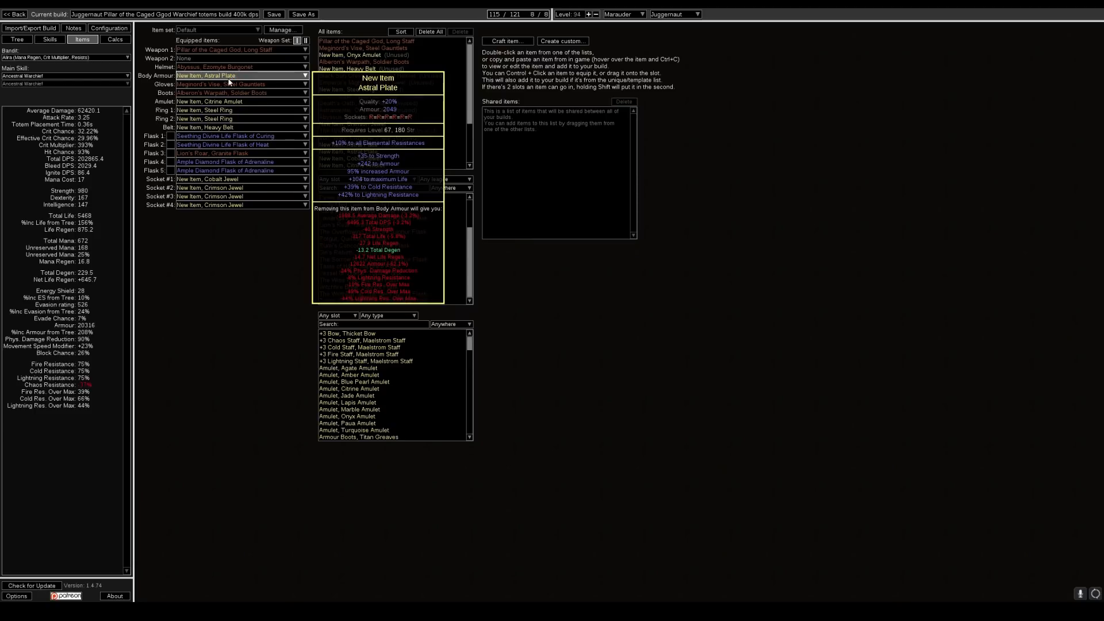
mouse_move(225, 84)
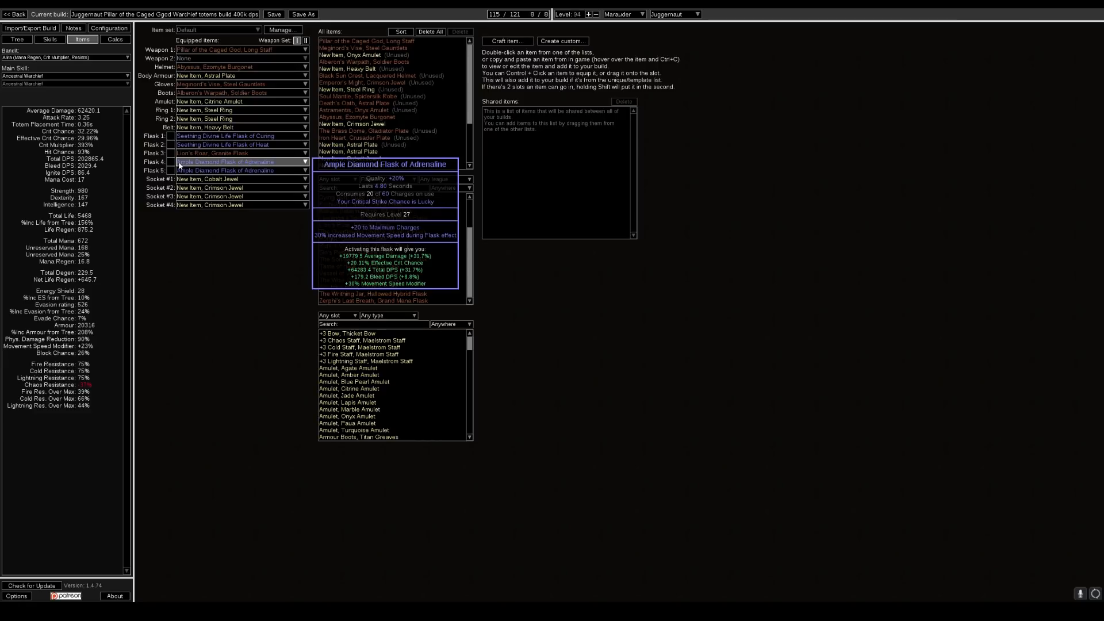
left_click(170, 162)
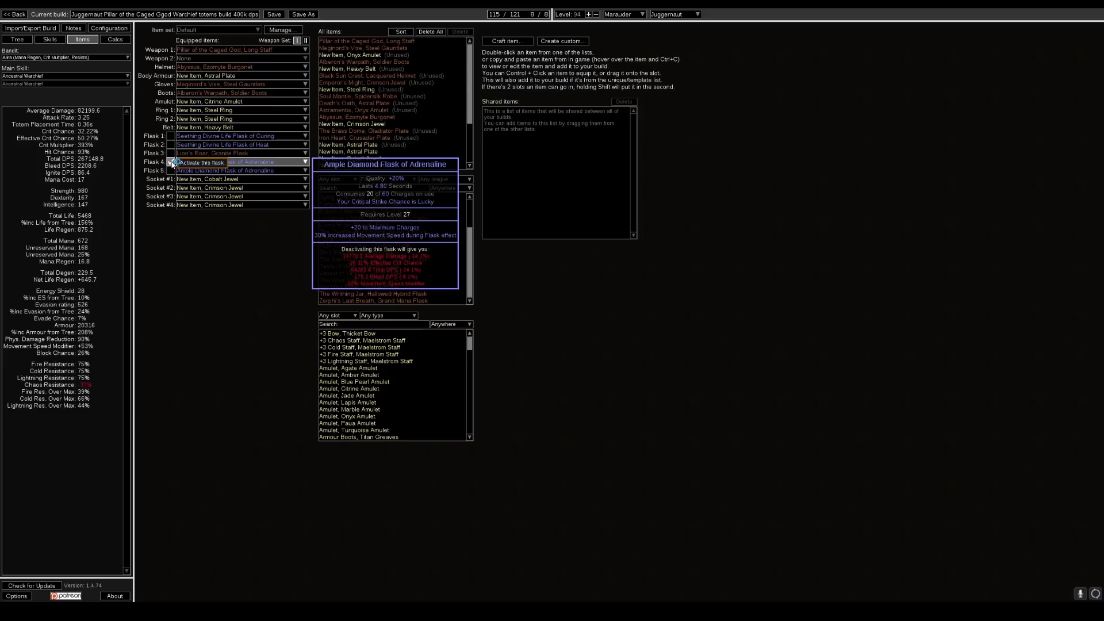
left_click(225, 171)
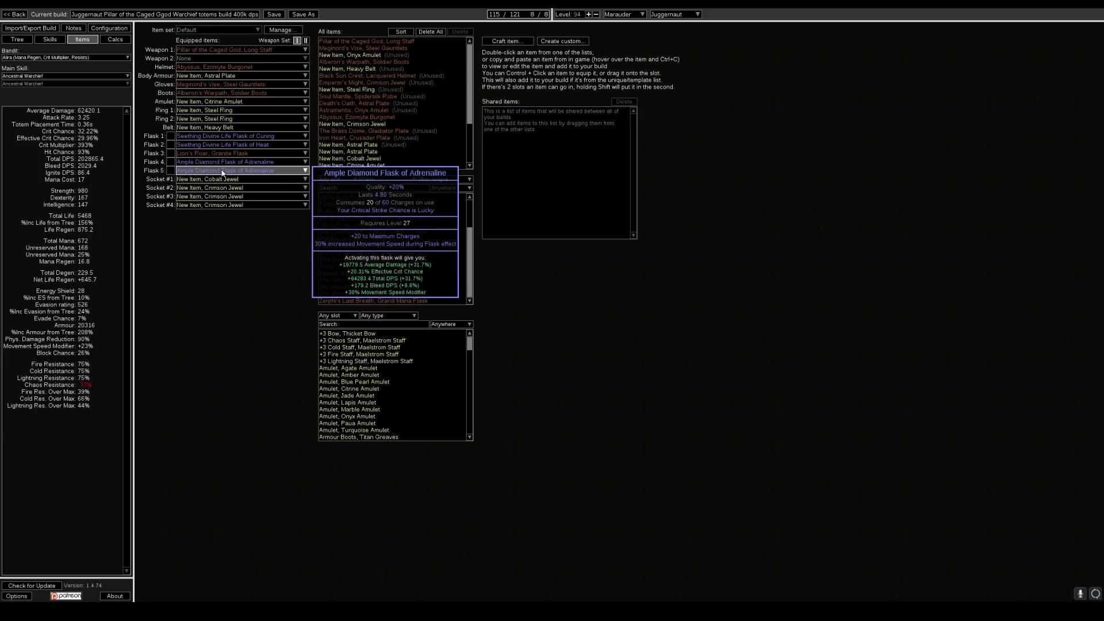
left_click(226, 161)
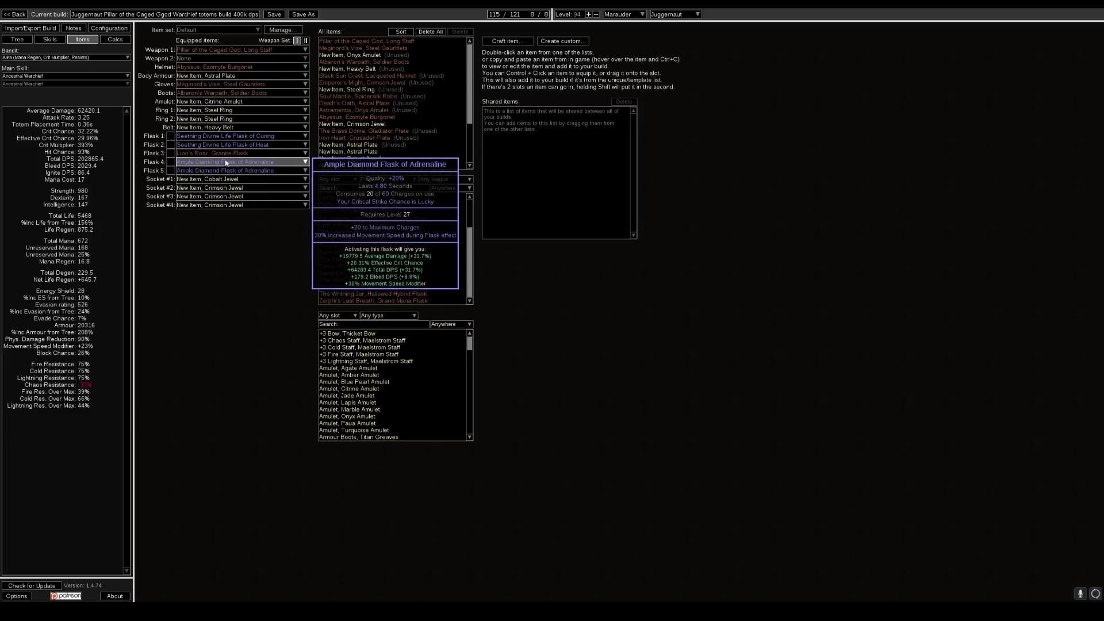
left_click(239, 170)
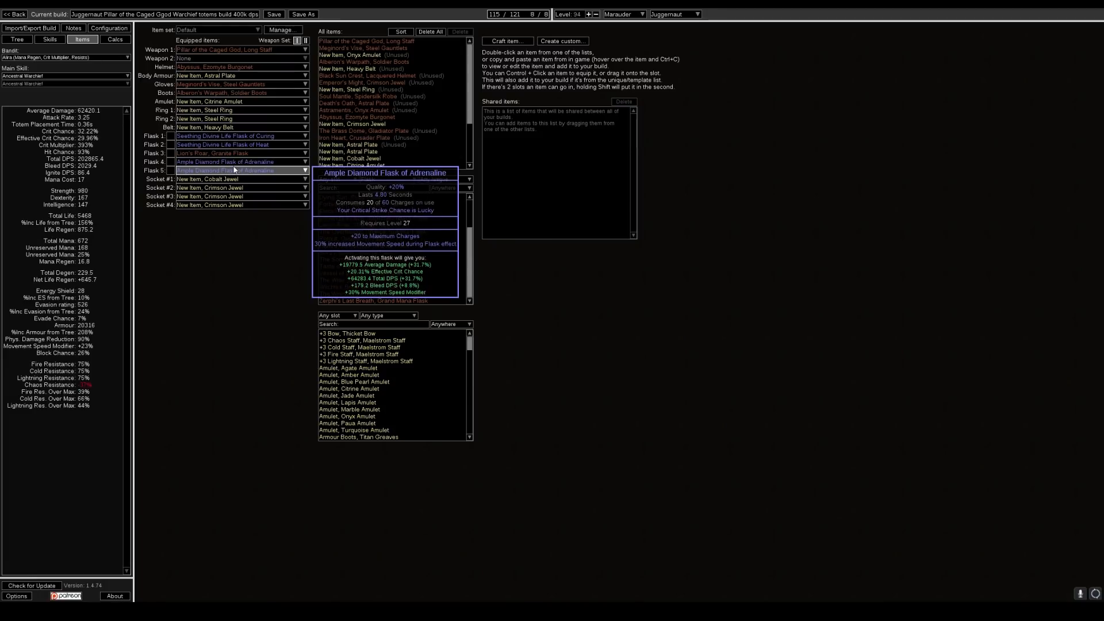
mouse_move(266, 175)
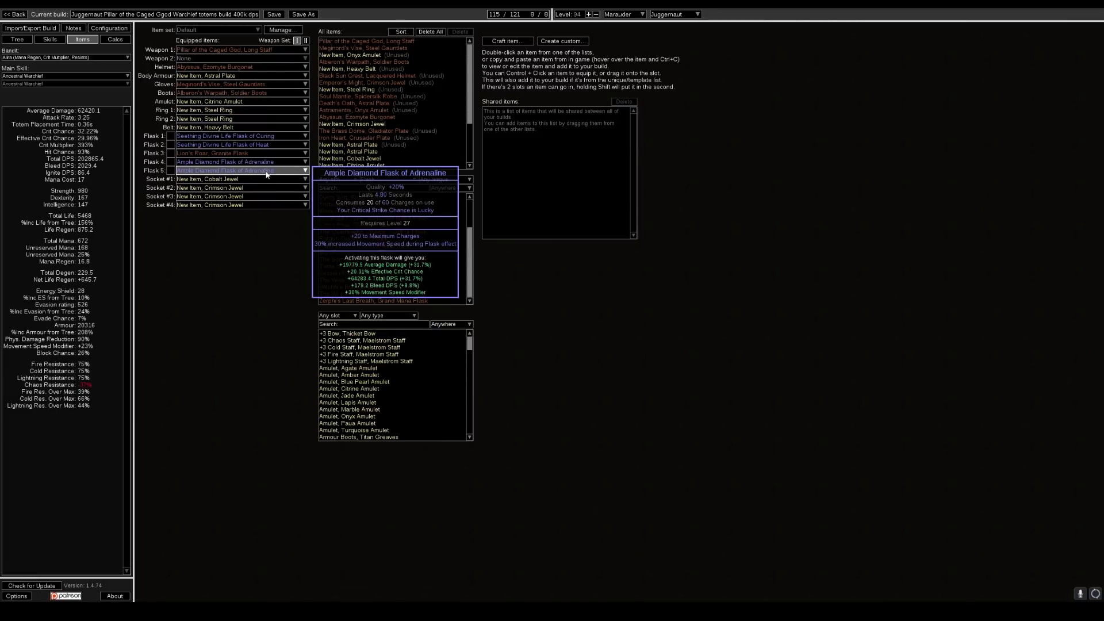
mouse_move(239, 178)
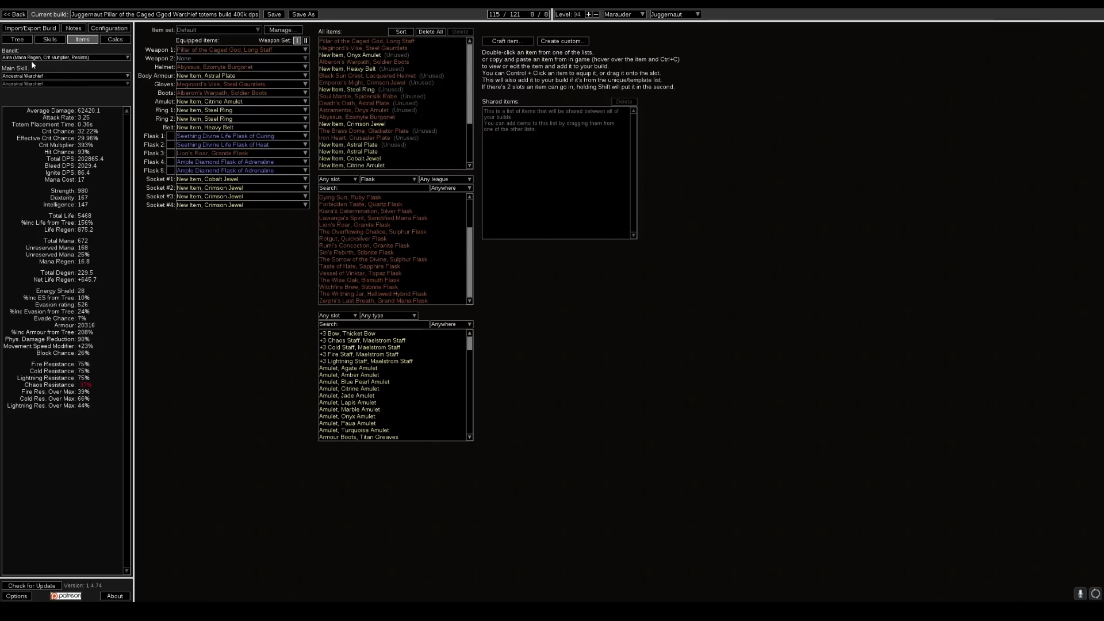
left_click(63, 61)
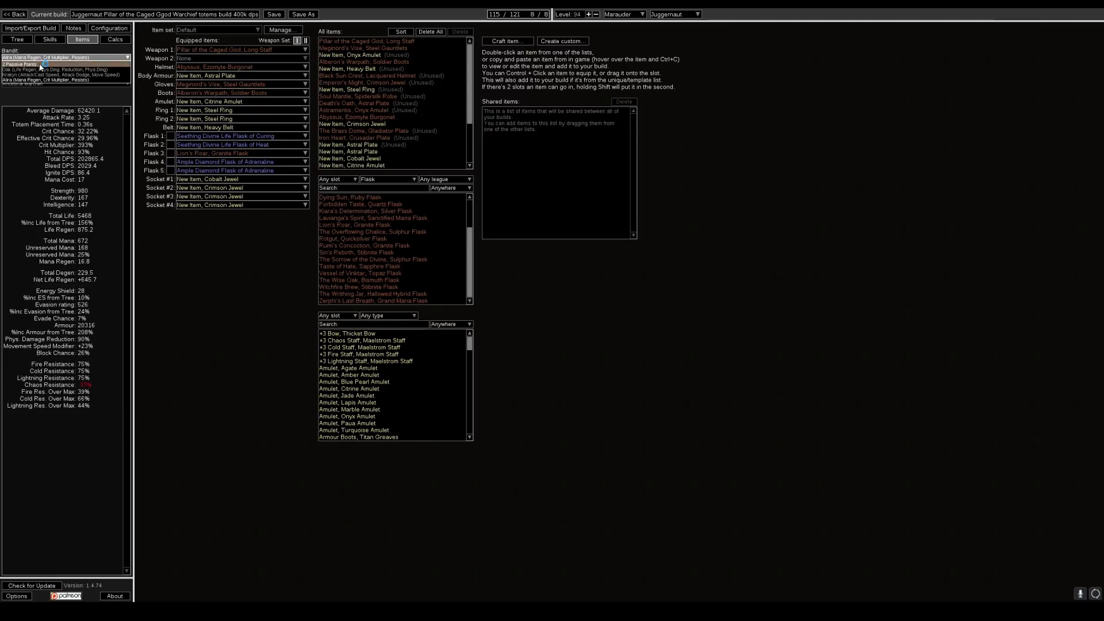
left_click(63, 58)
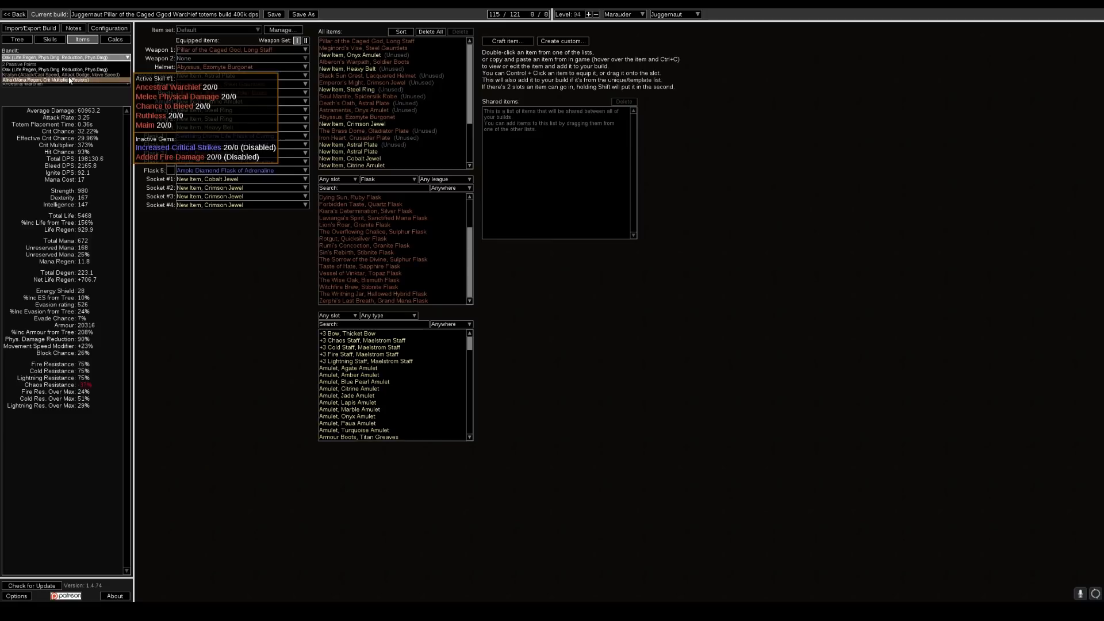
left_click(64, 79)
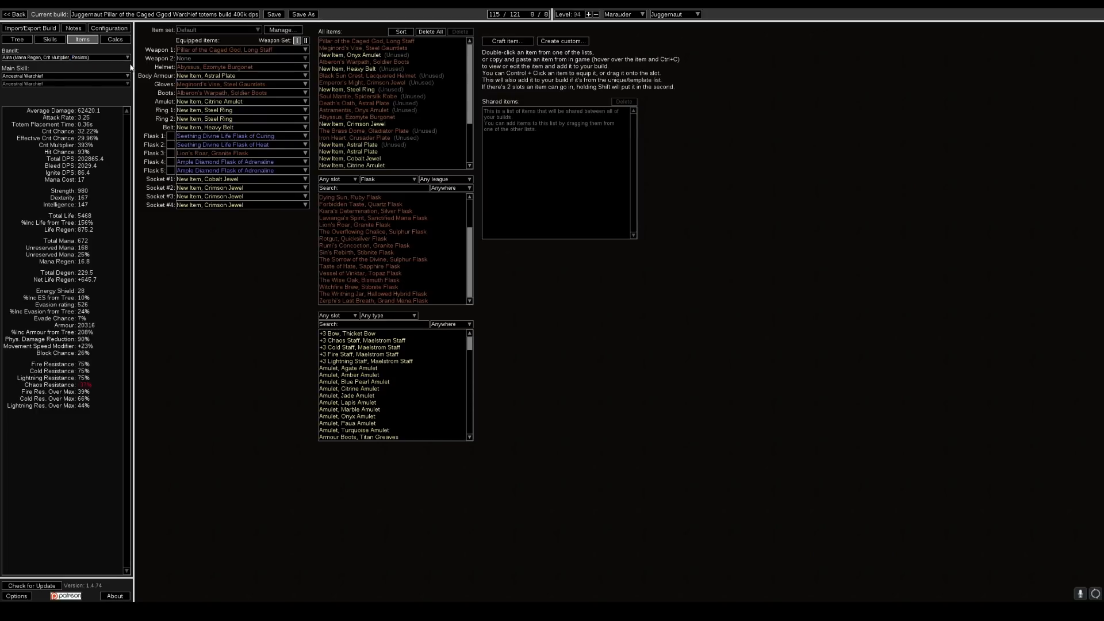
mouse_move(95, 158)
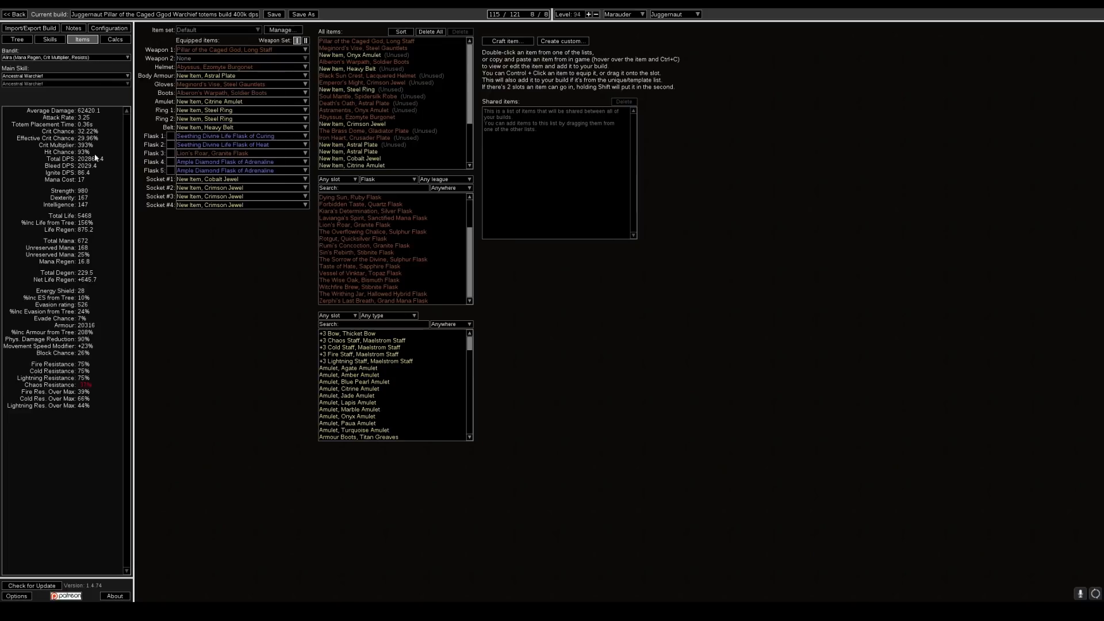
mouse_move(139, 296)
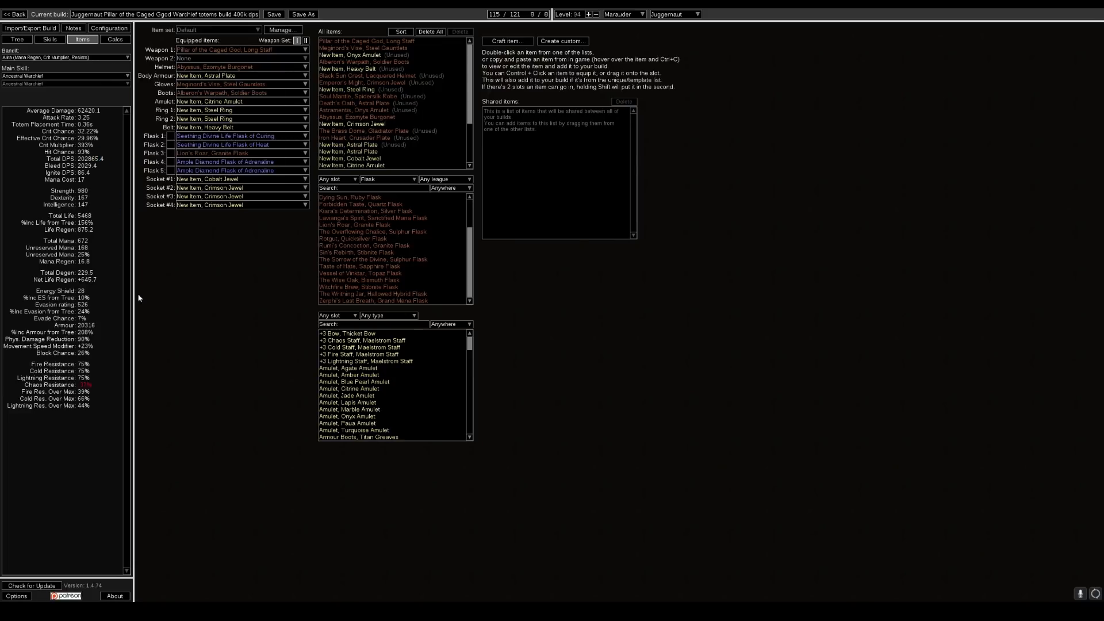
mouse_move(87, 286)
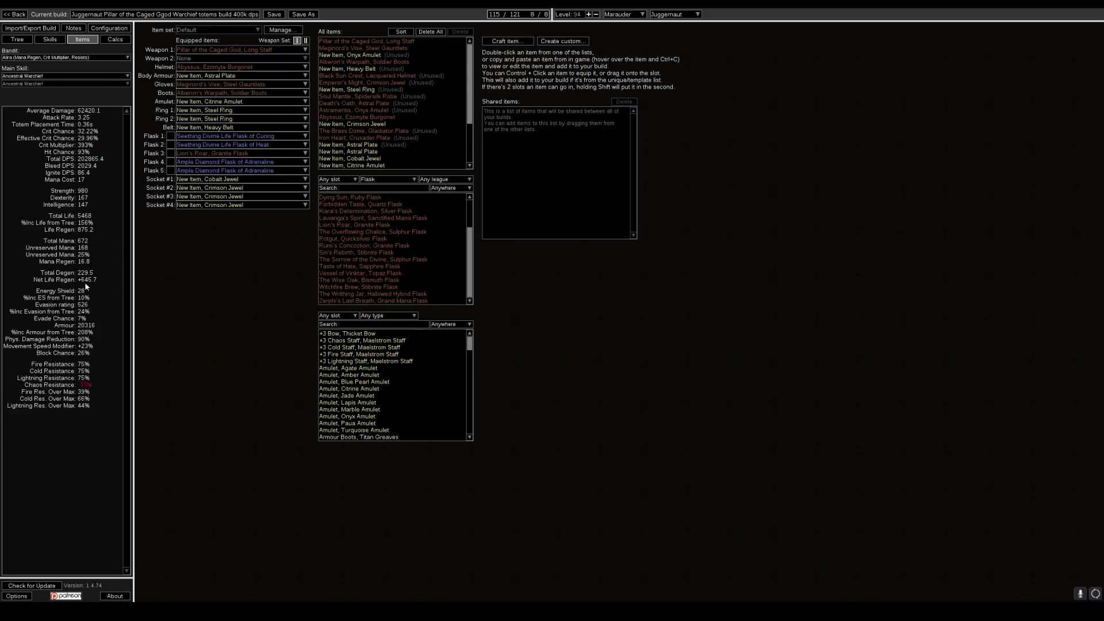
left_click(50, 39)
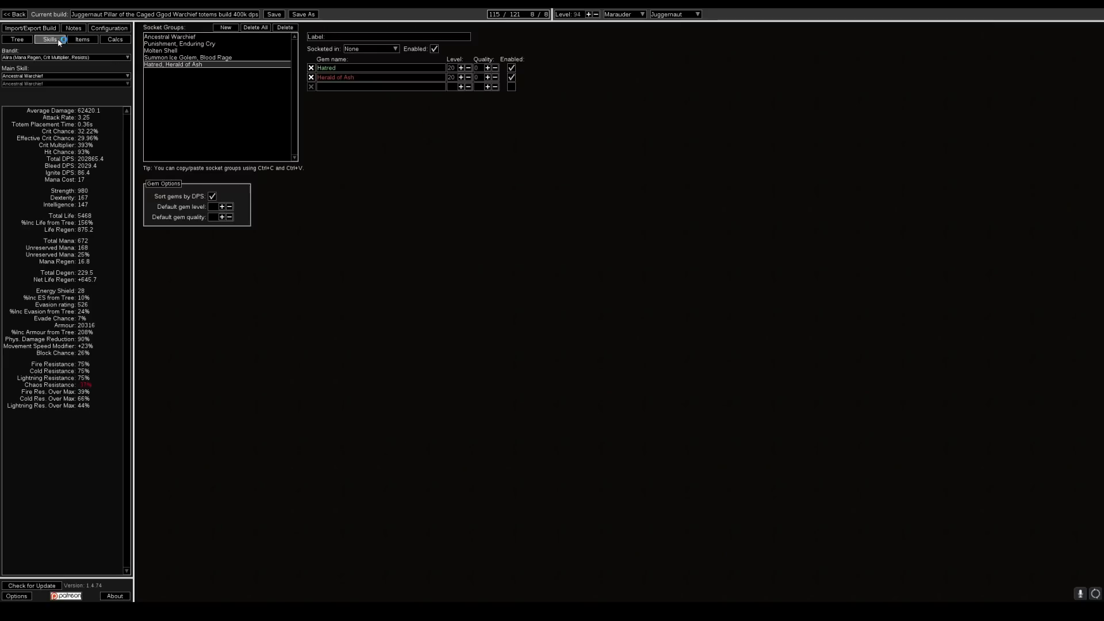
left_click(187, 58)
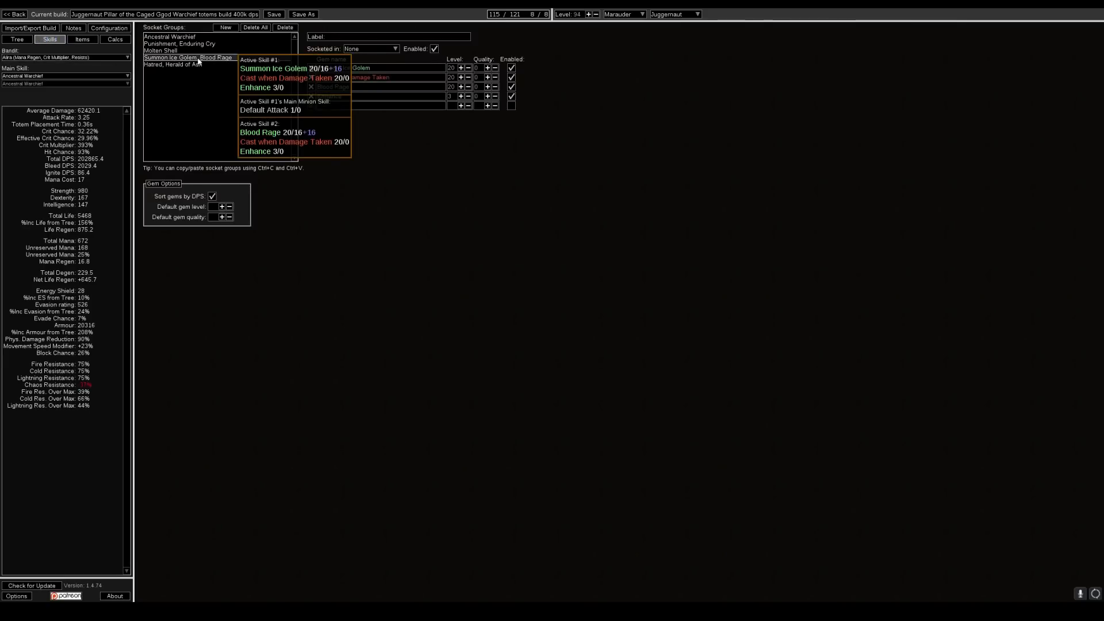
left_click(173, 64)
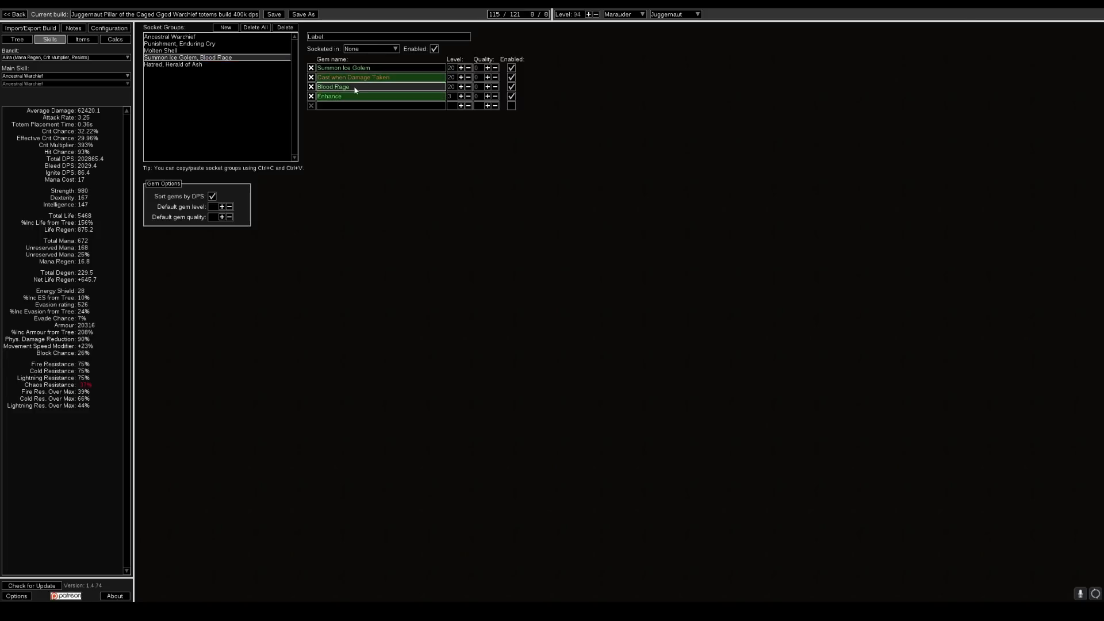
left_click(381, 77)
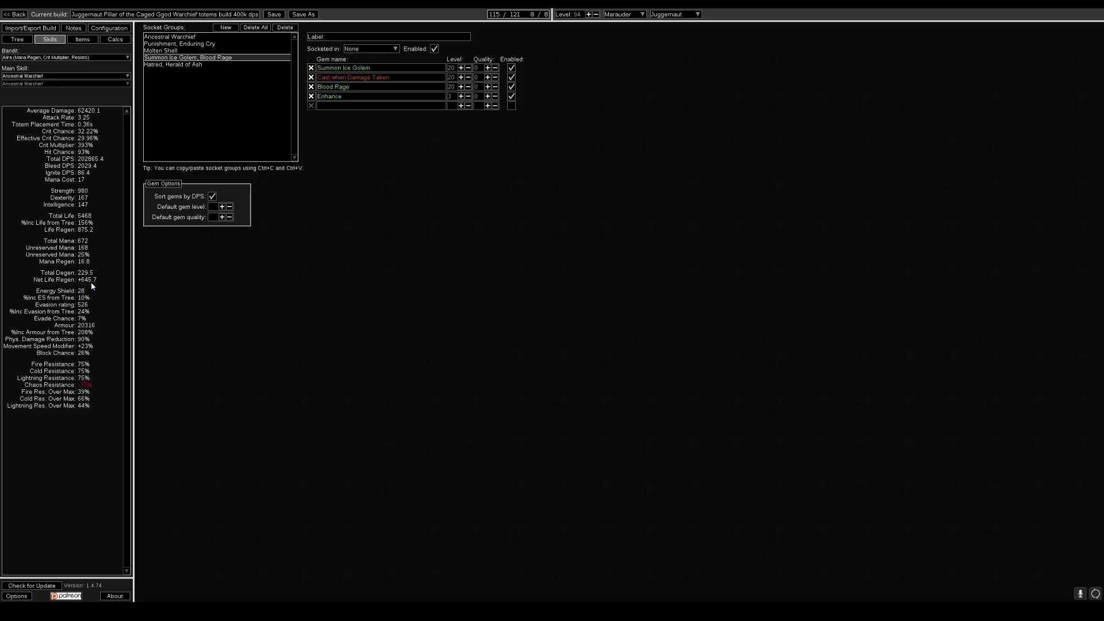
mouse_move(102, 278)
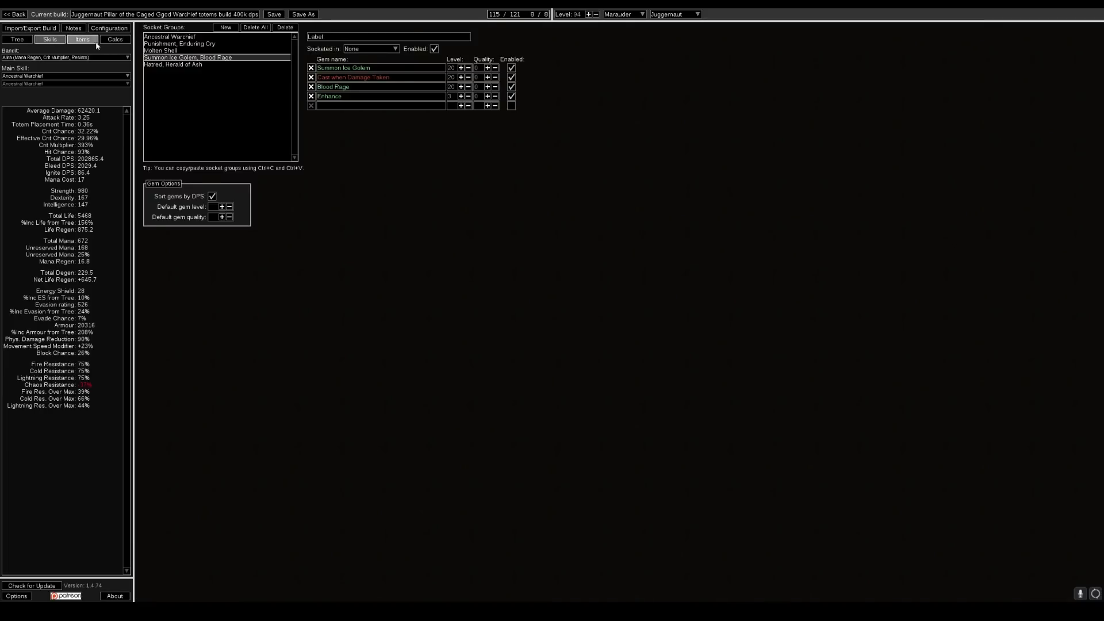
Step: Glance at the passive tree, then return to the equipped items list
left_click(50, 39)
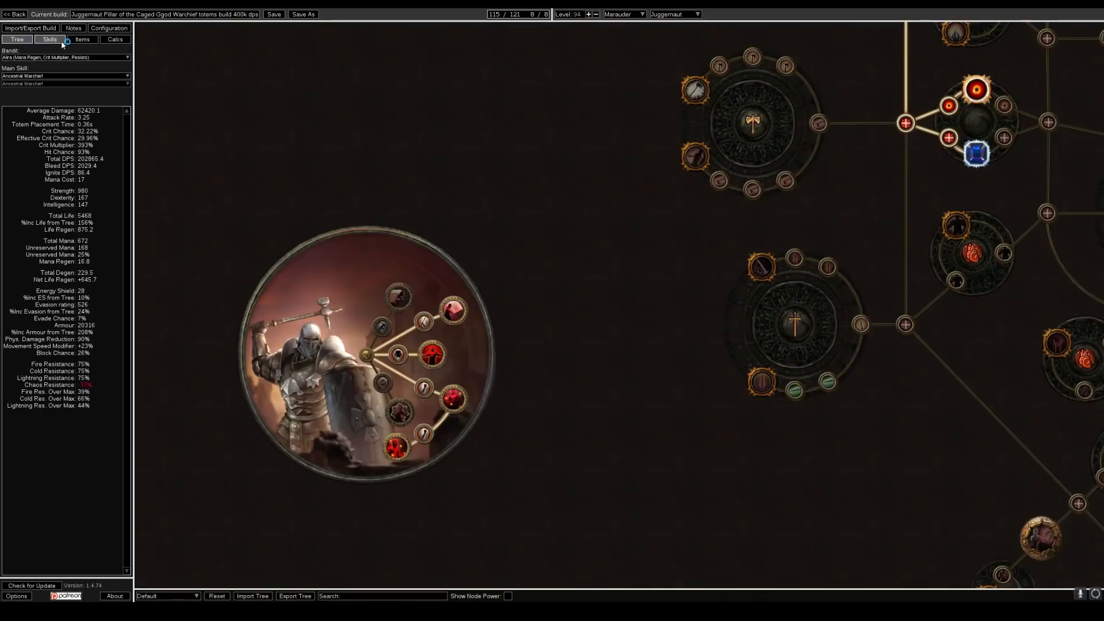
left_click(81, 39)
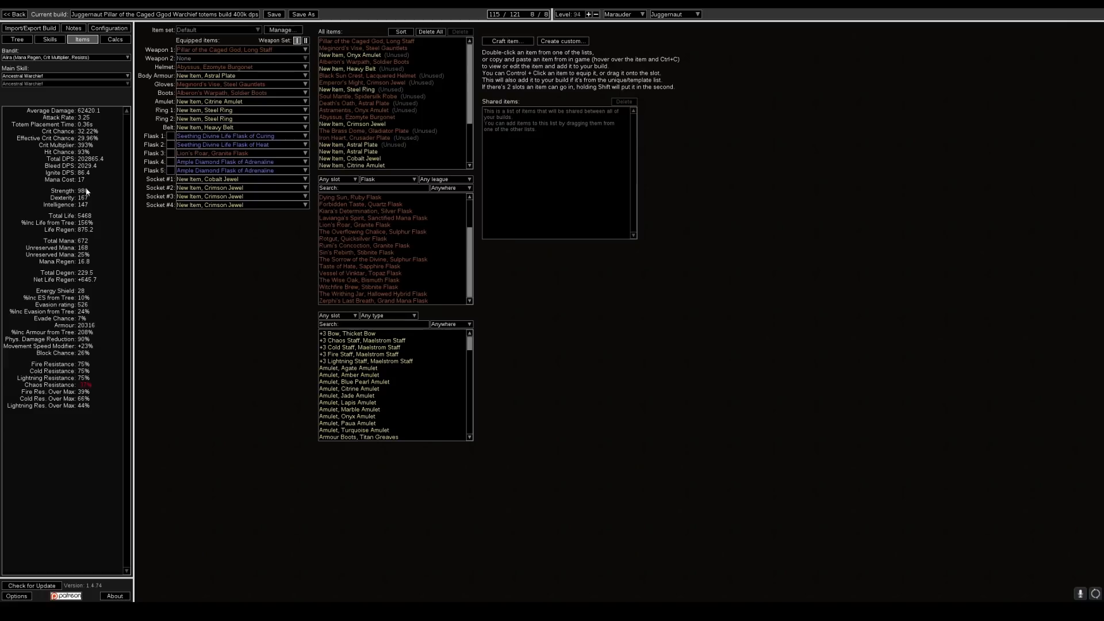
mouse_move(90, 211)
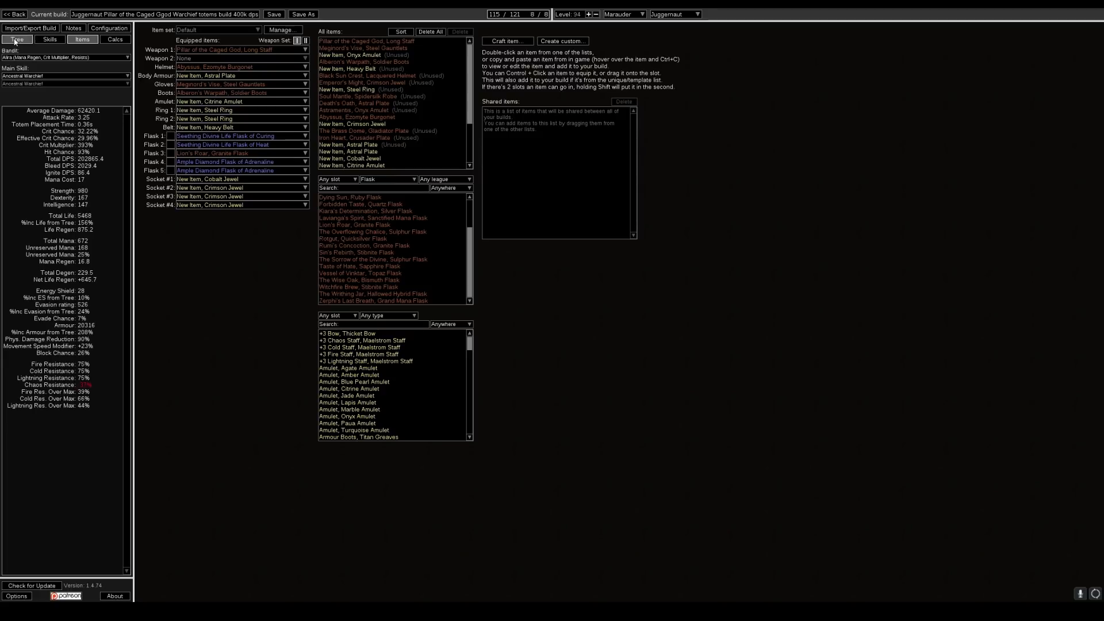
Step: Zoom out the full passive tree and allocate the Strength node below the Marauder start
left_click(16, 39)
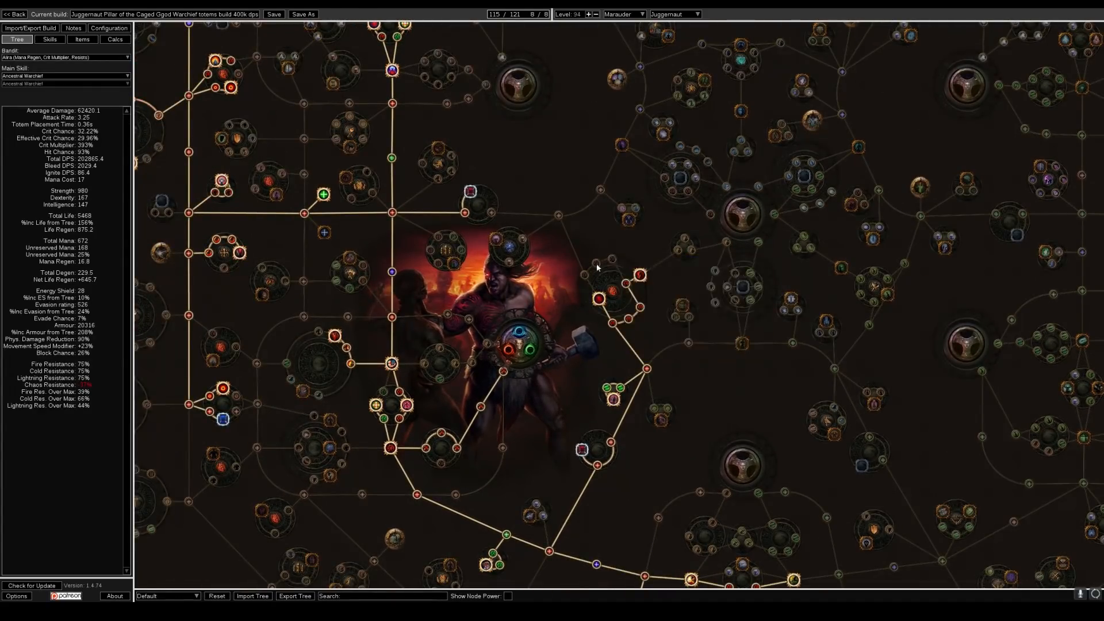
mouse_move(215, 361)
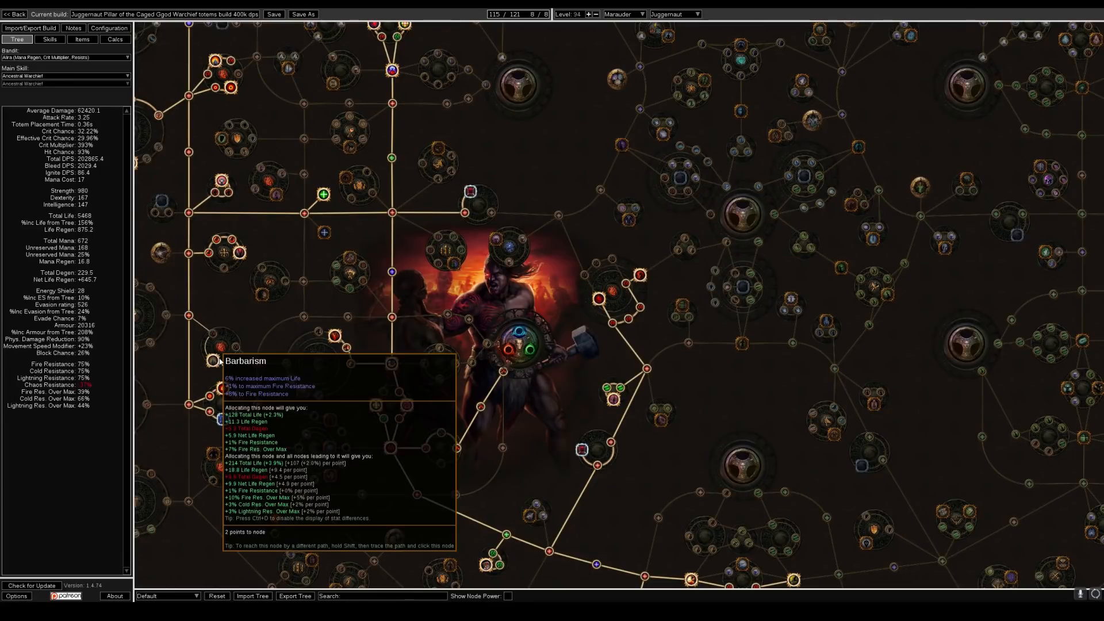
scroll("down", 3)
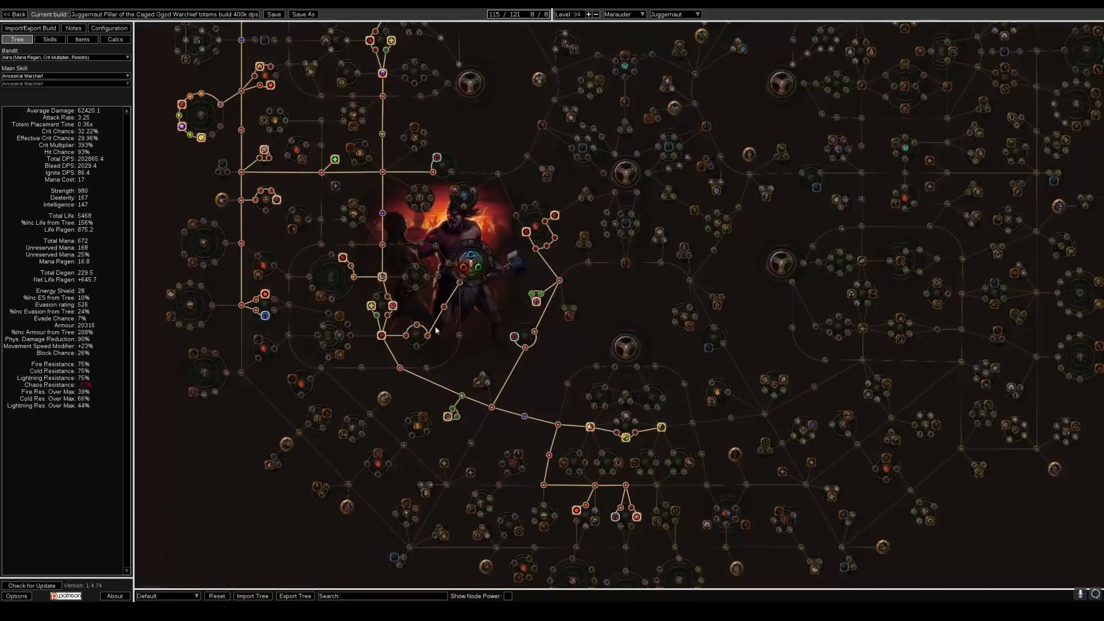
mouse_move(460, 337)
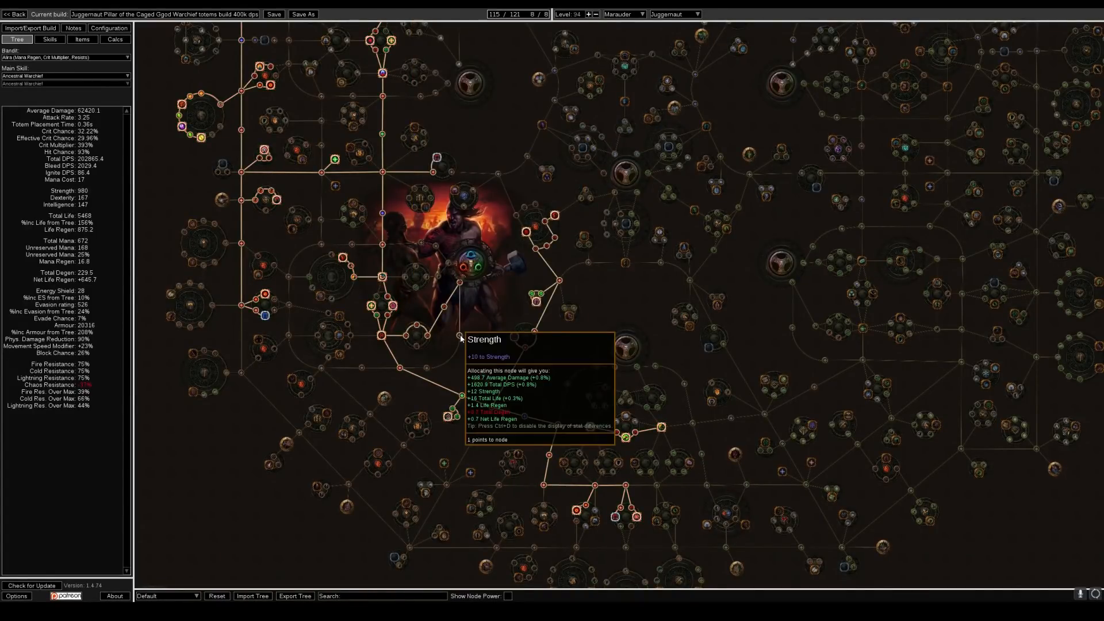
left_click(426, 369)
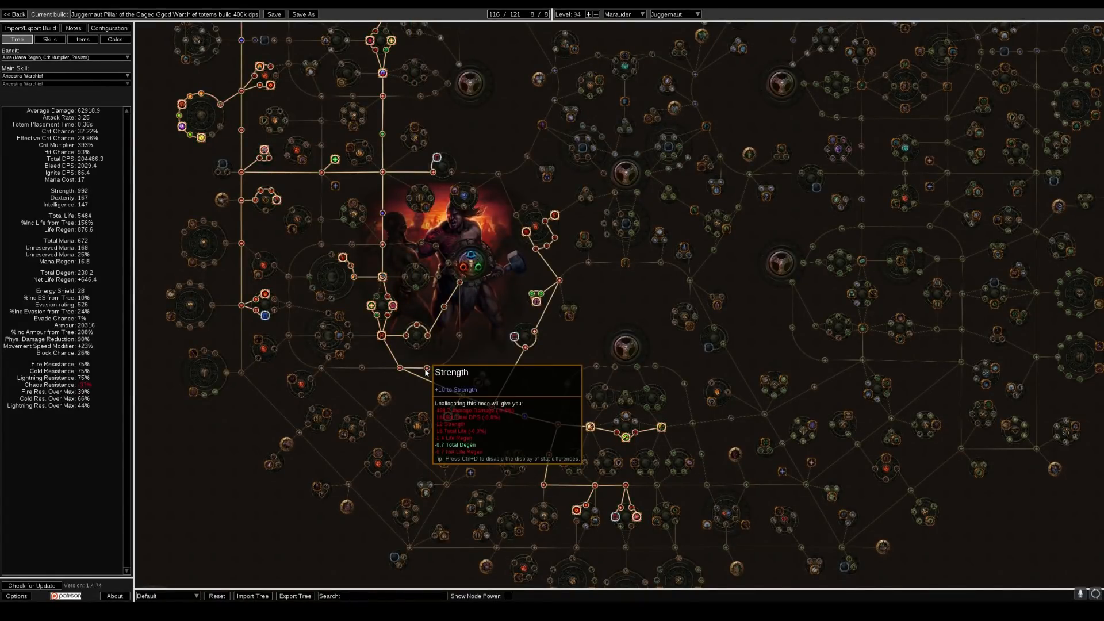
mouse_move(437, 371)
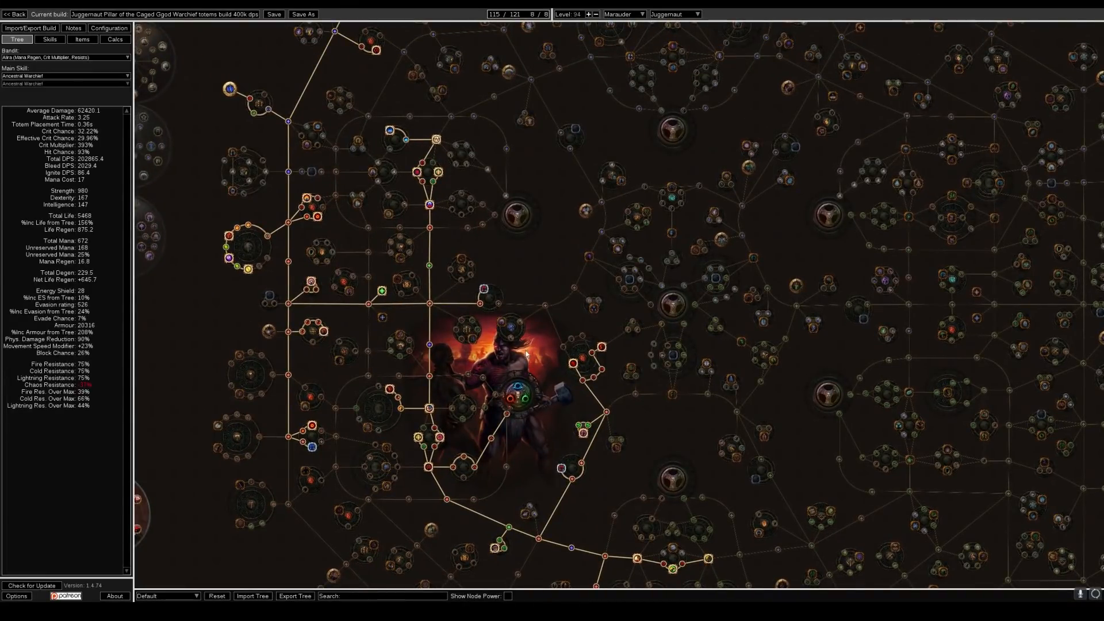
mouse_move(389, 130)
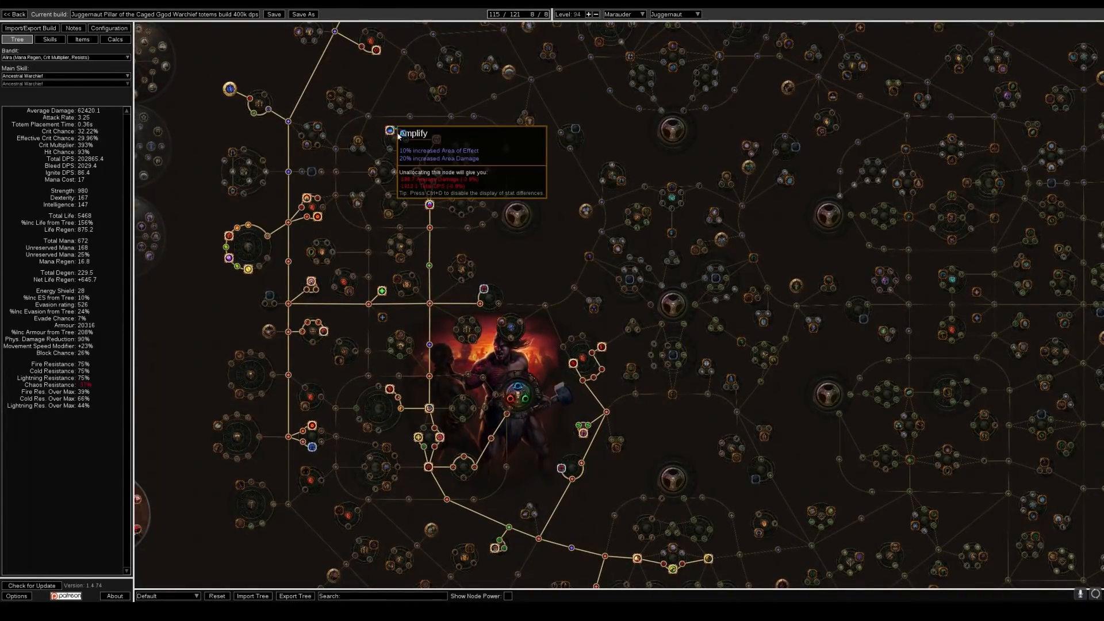
mouse_move(437, 138)
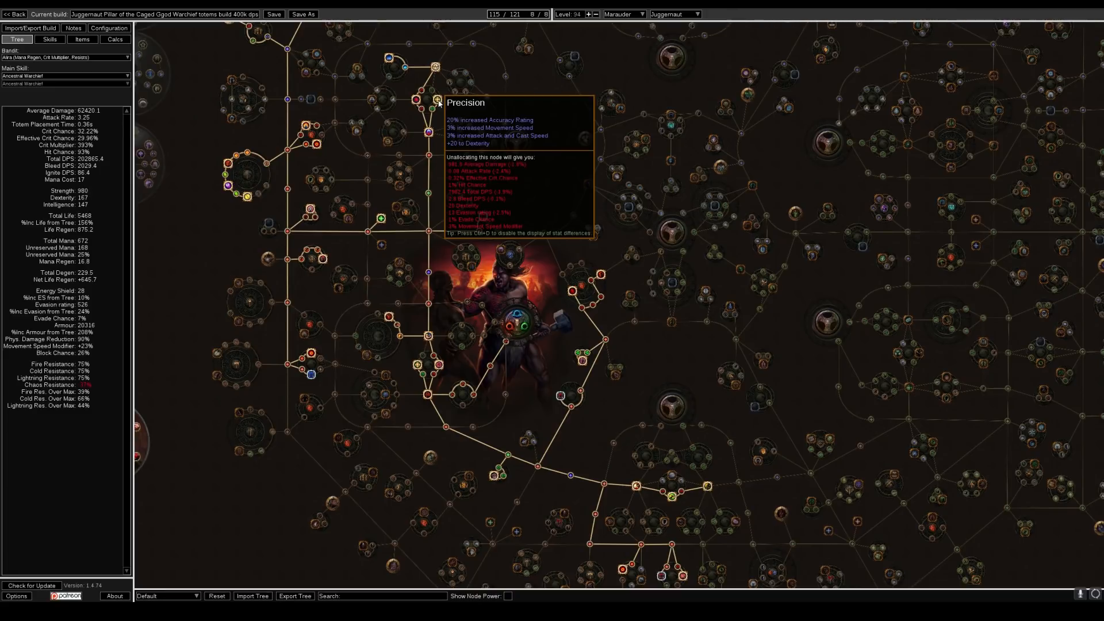
mouse_move(552, 211)
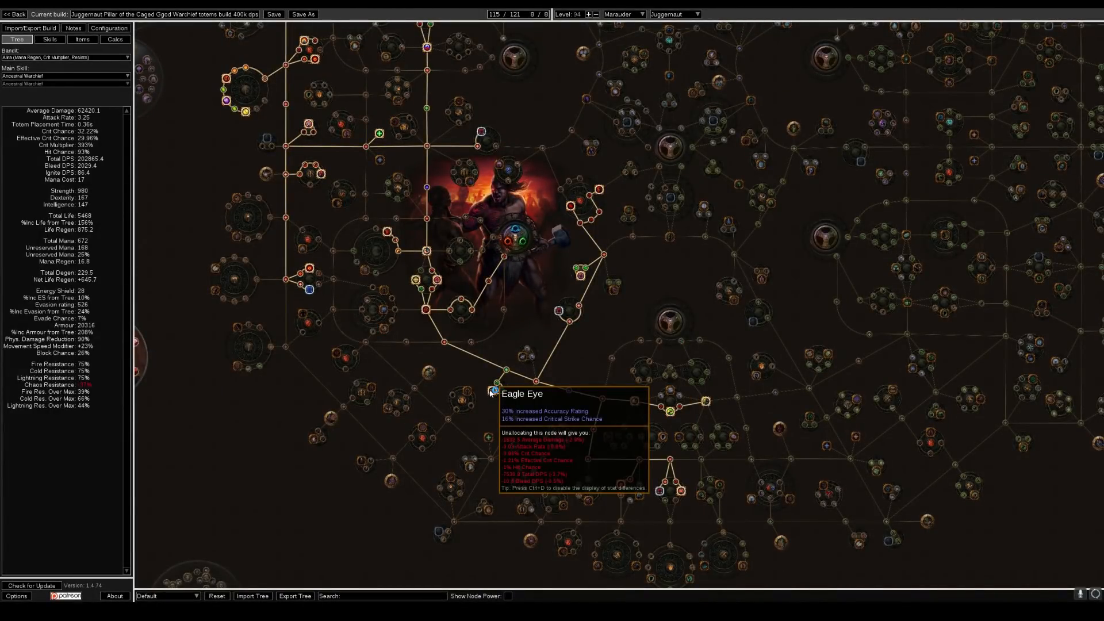
mouse_move(337, 227)
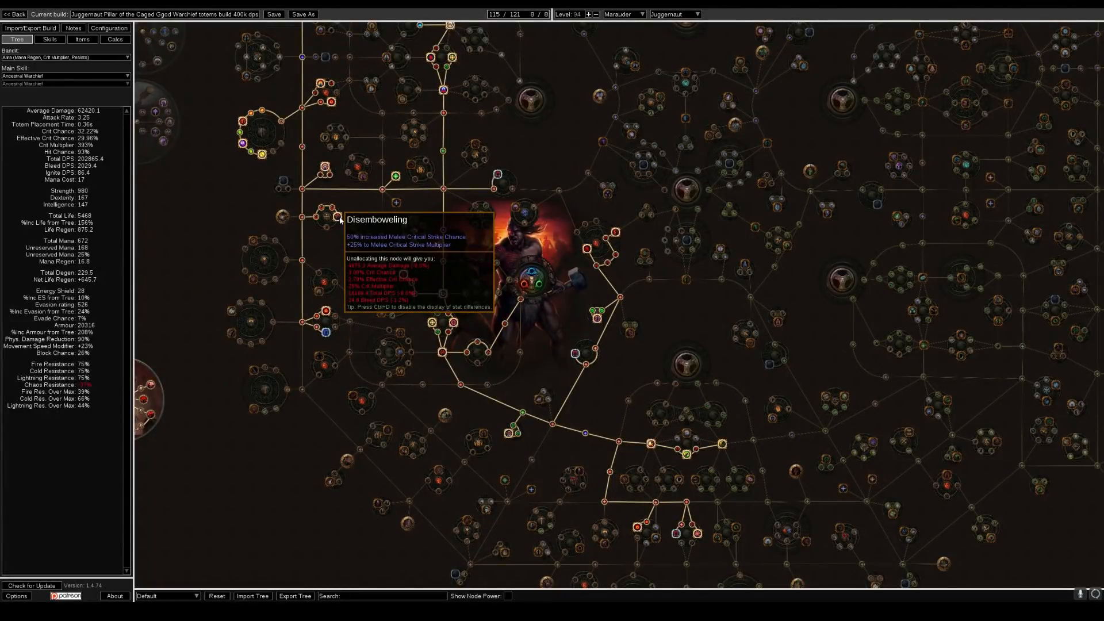
mouse_move(340, 219)
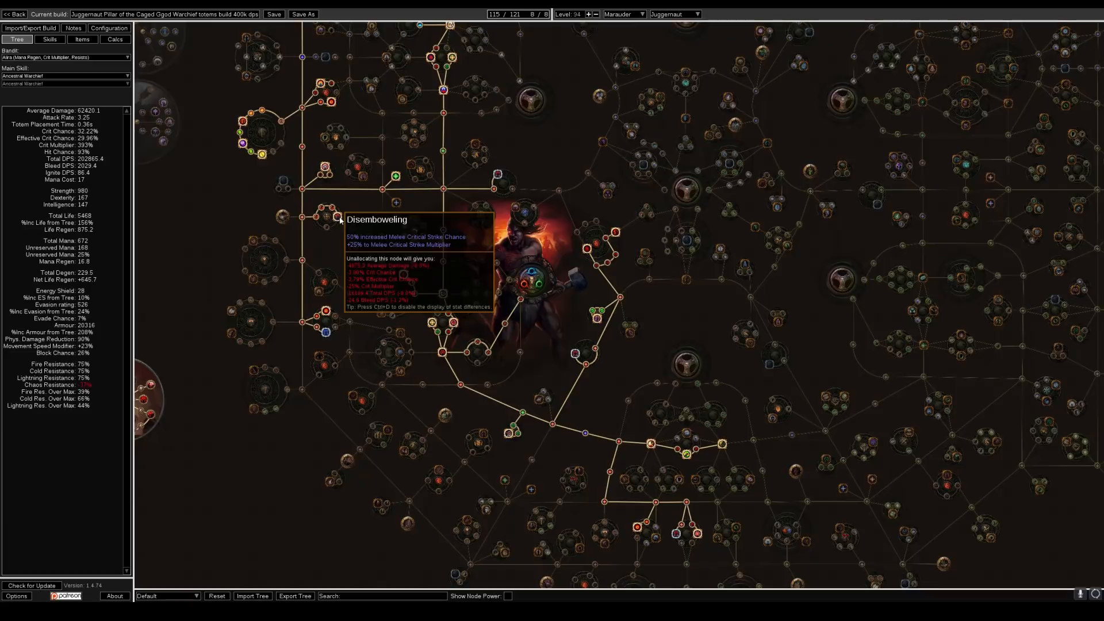
mouse_move(351, 210)
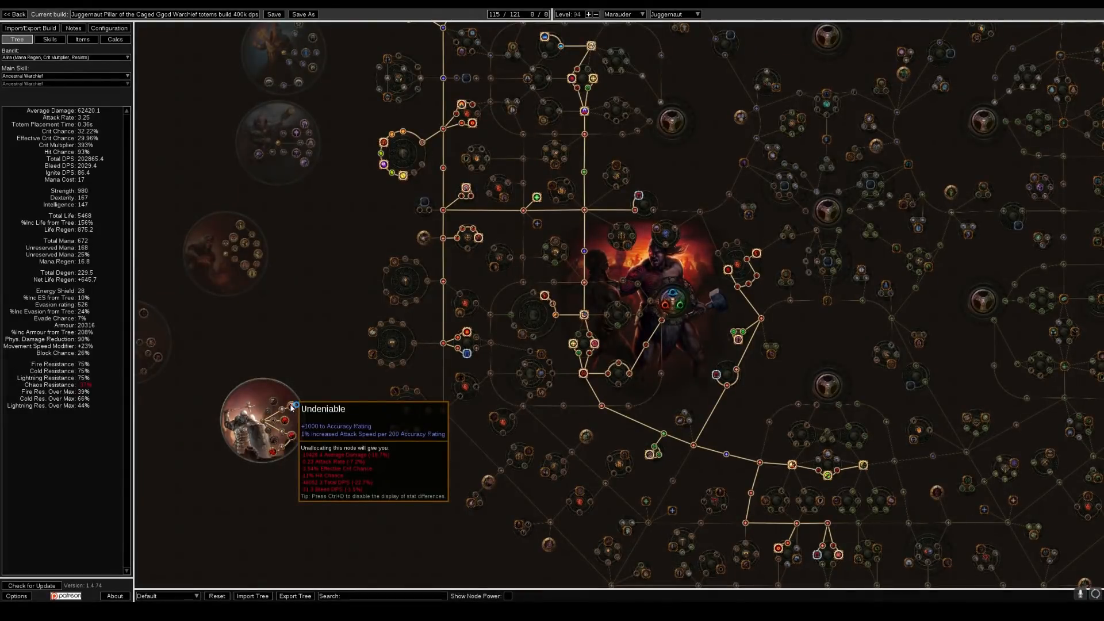
mouse_move(152, 315)
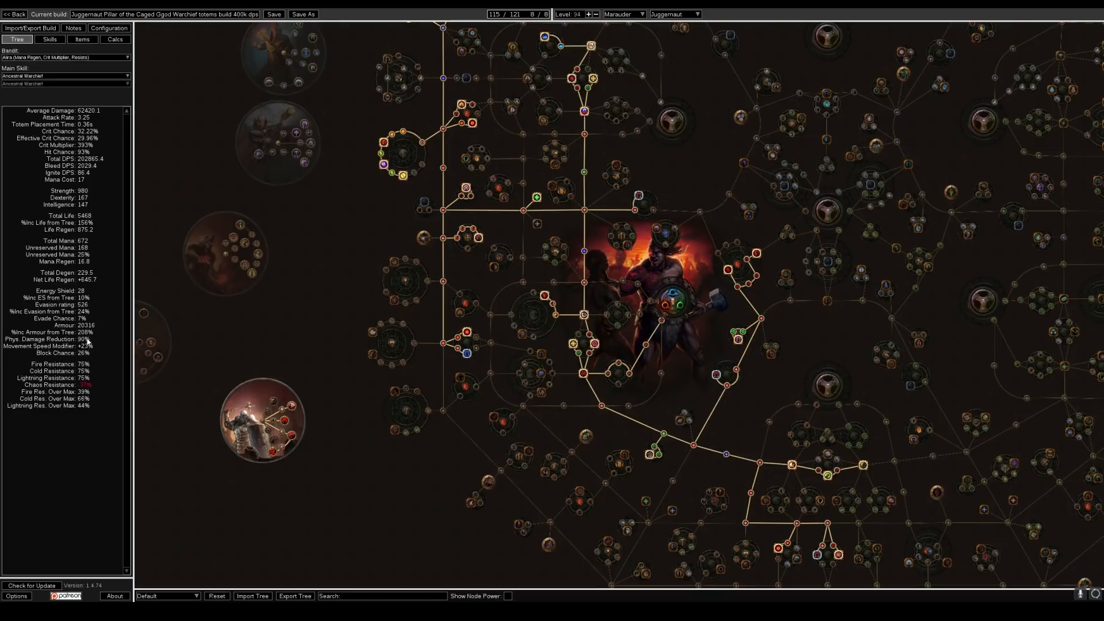
mouse_move(105, 197)
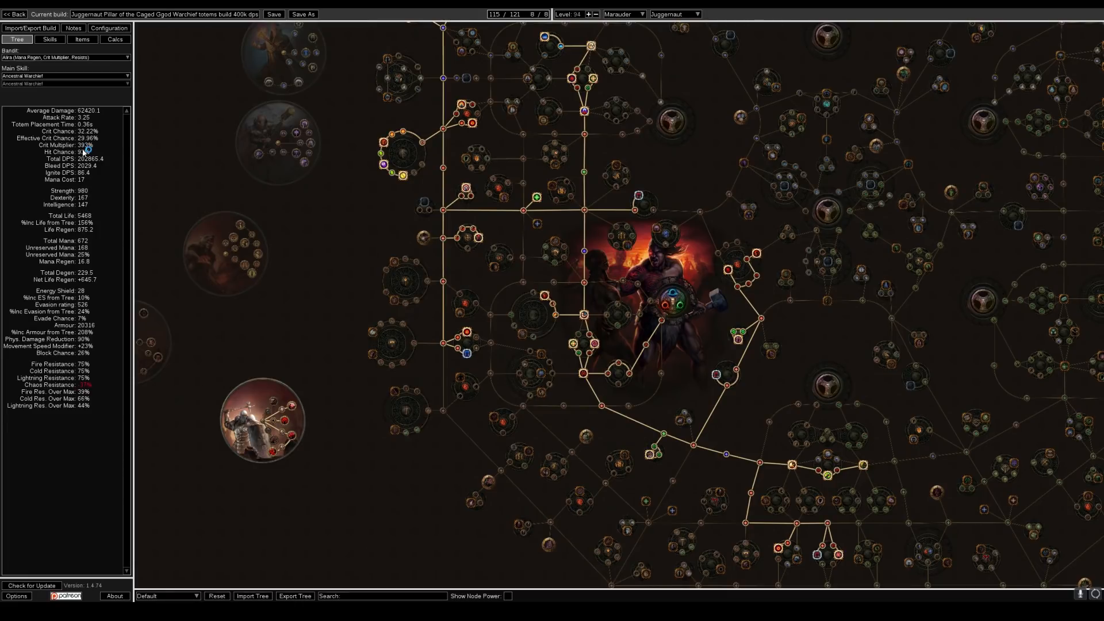
mouse_move(143, 207)
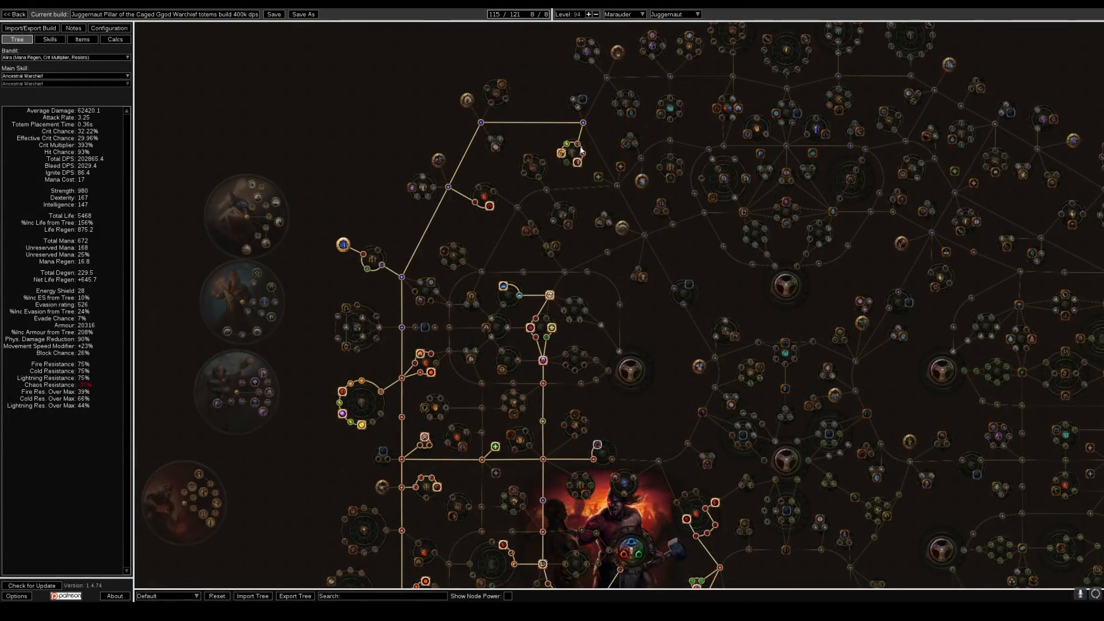
mouse_move(565, 144)
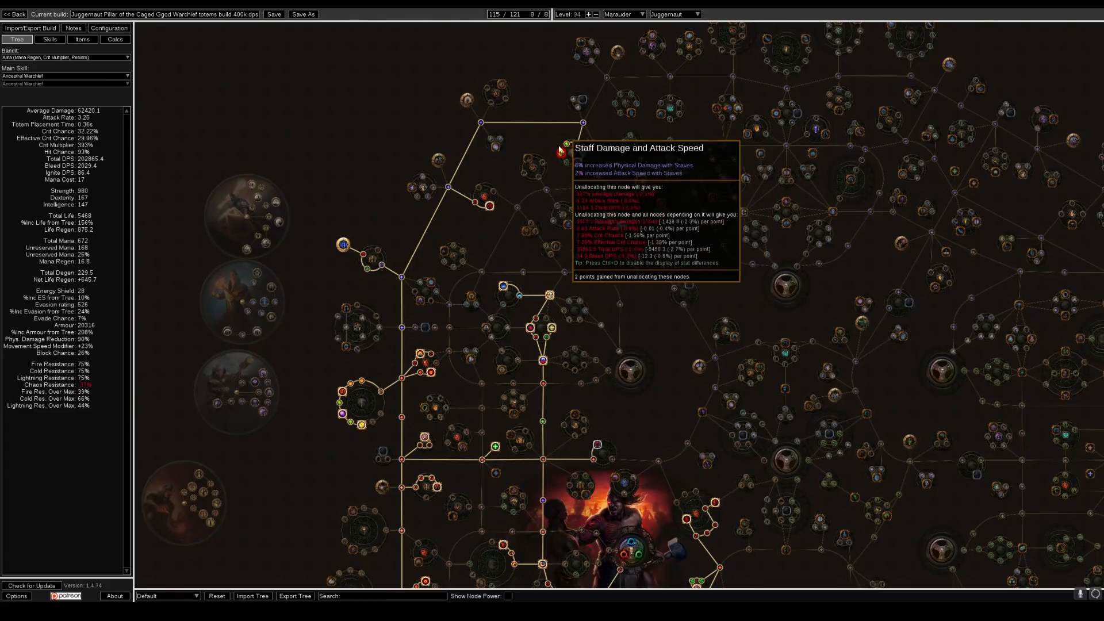
mouse_move(606, 333)
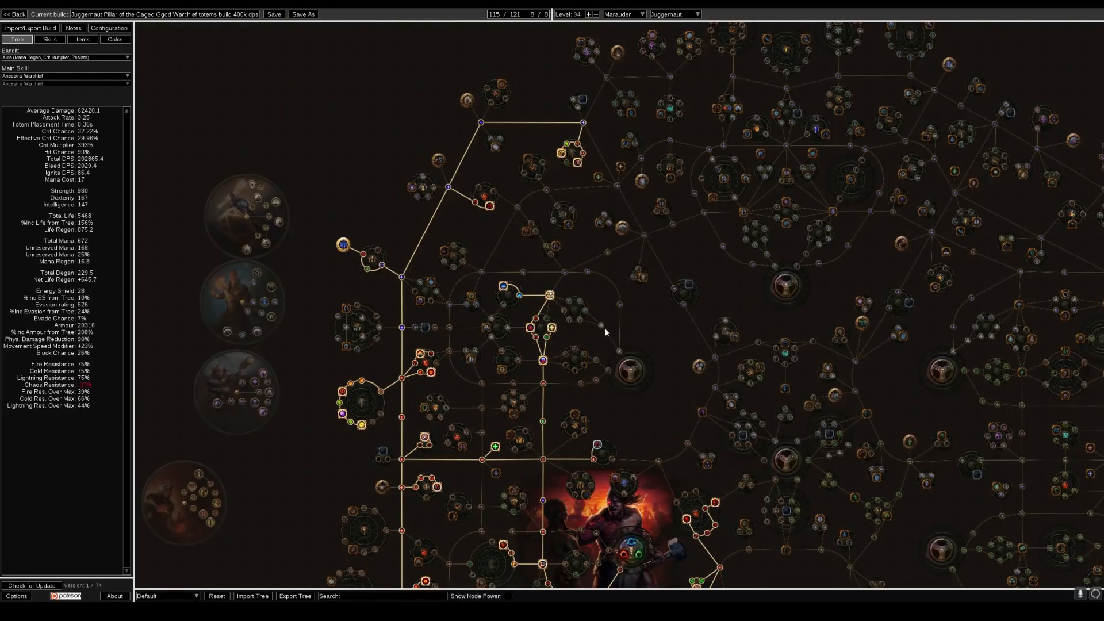
mouse_move(497, 206)
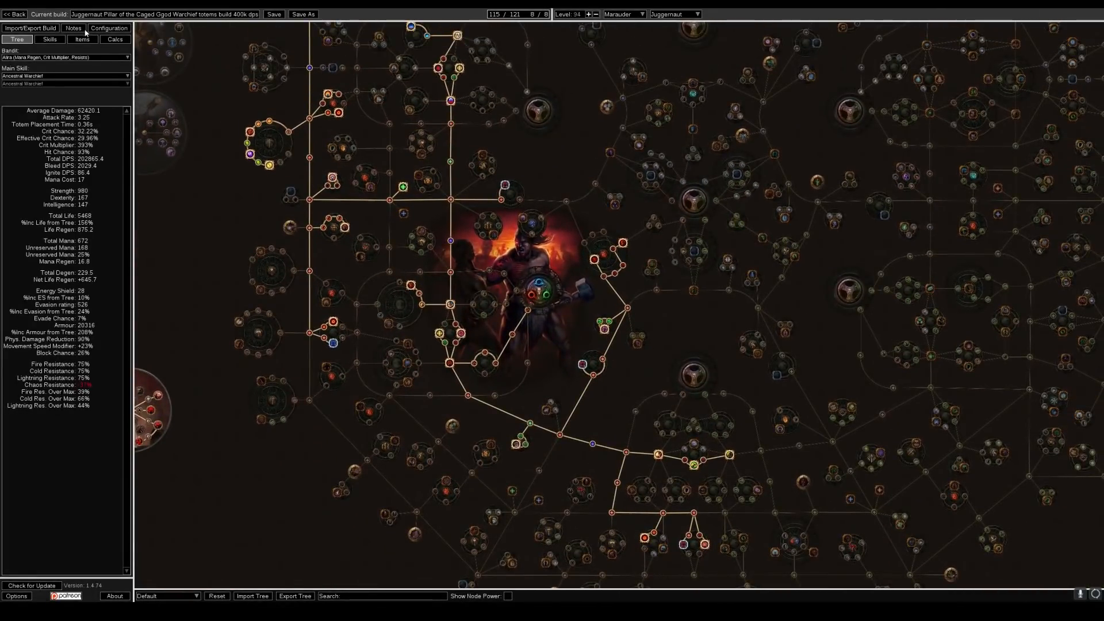
Step: Show the equipped items with the Pillar of the Caged God staff as Weapon 1
left_click(82, 39)
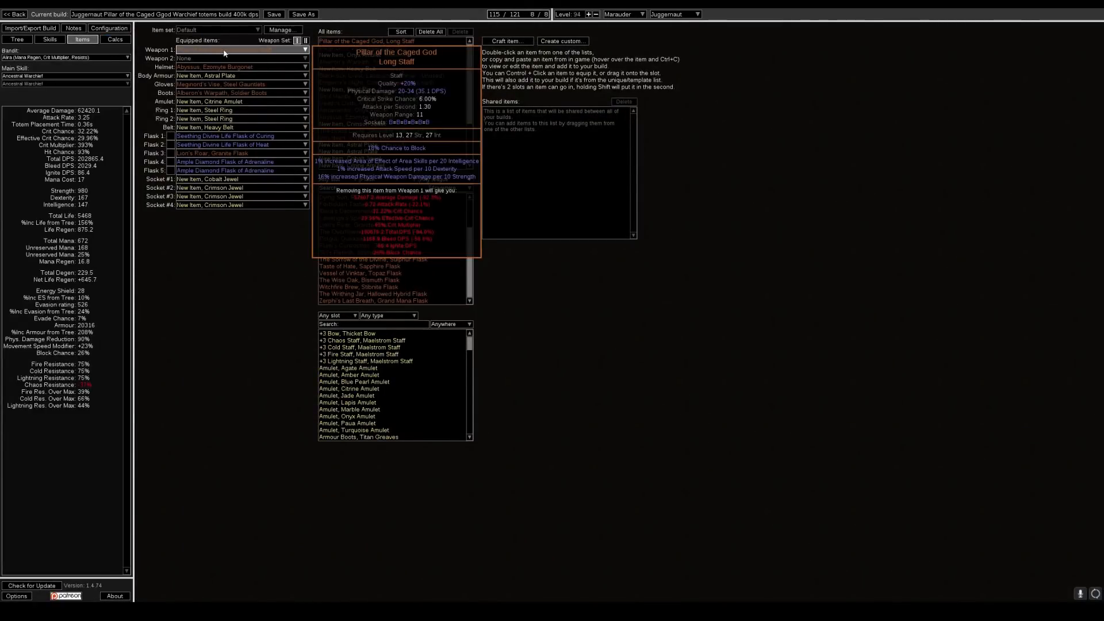